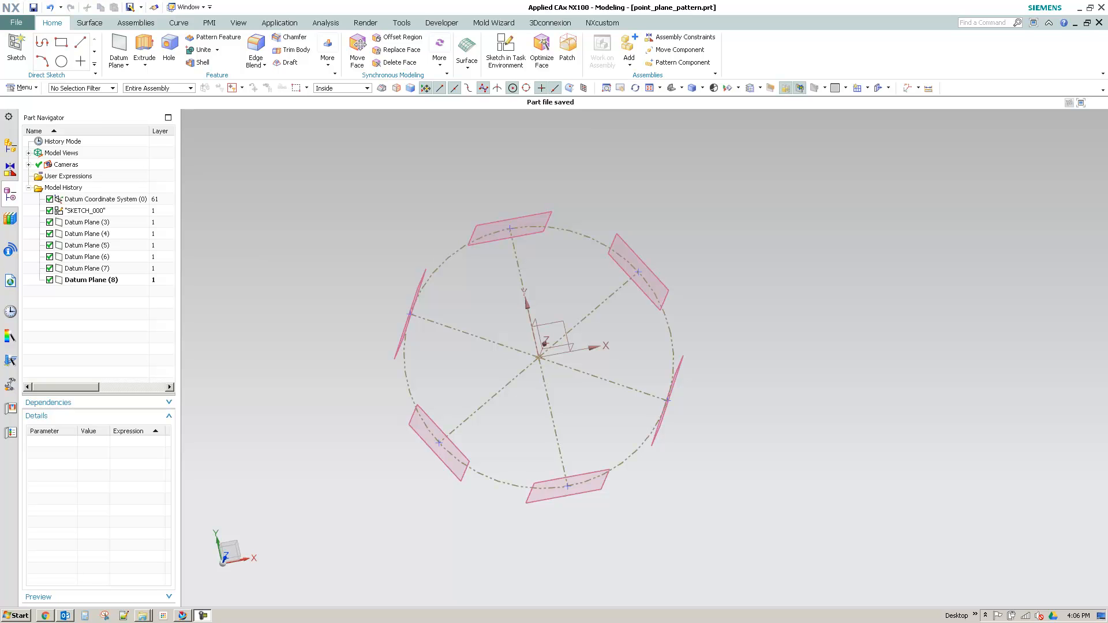
{"action": "mouse_move", "coordinate": [394, 228]}
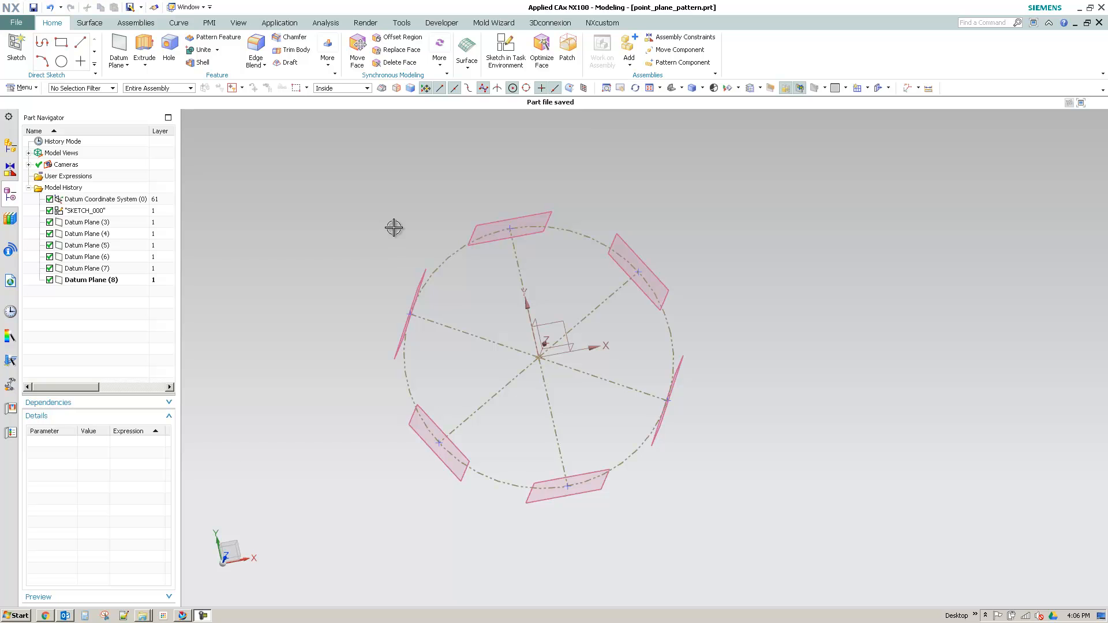
{"action": "mouse_move", "coordinate": [196, 235]}
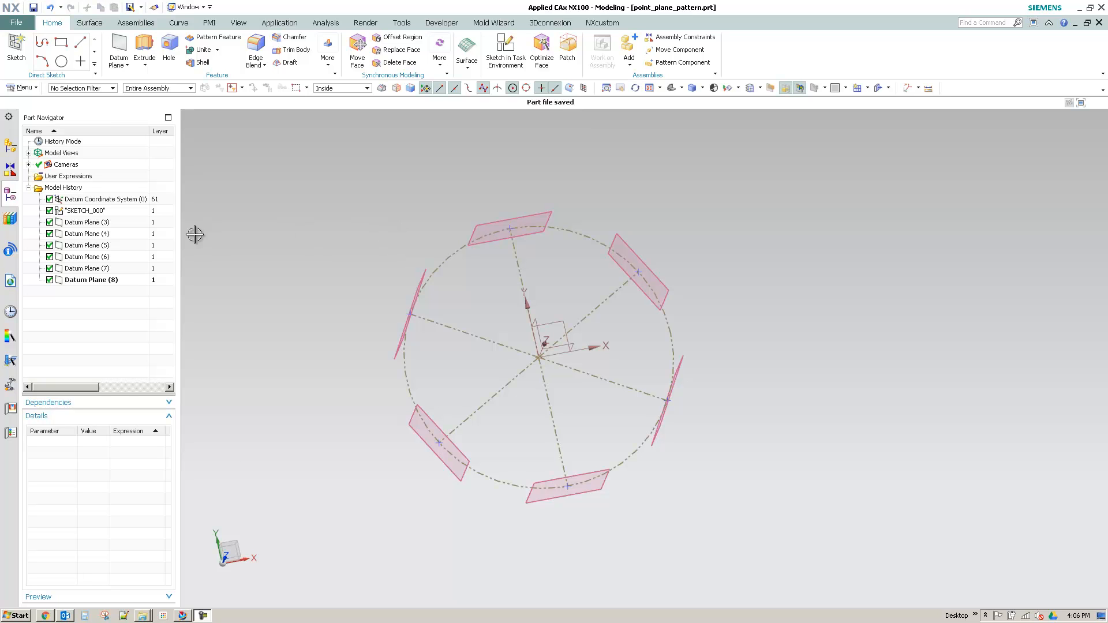
{"action": "mouse_move", "coordinate": [323, 243]}
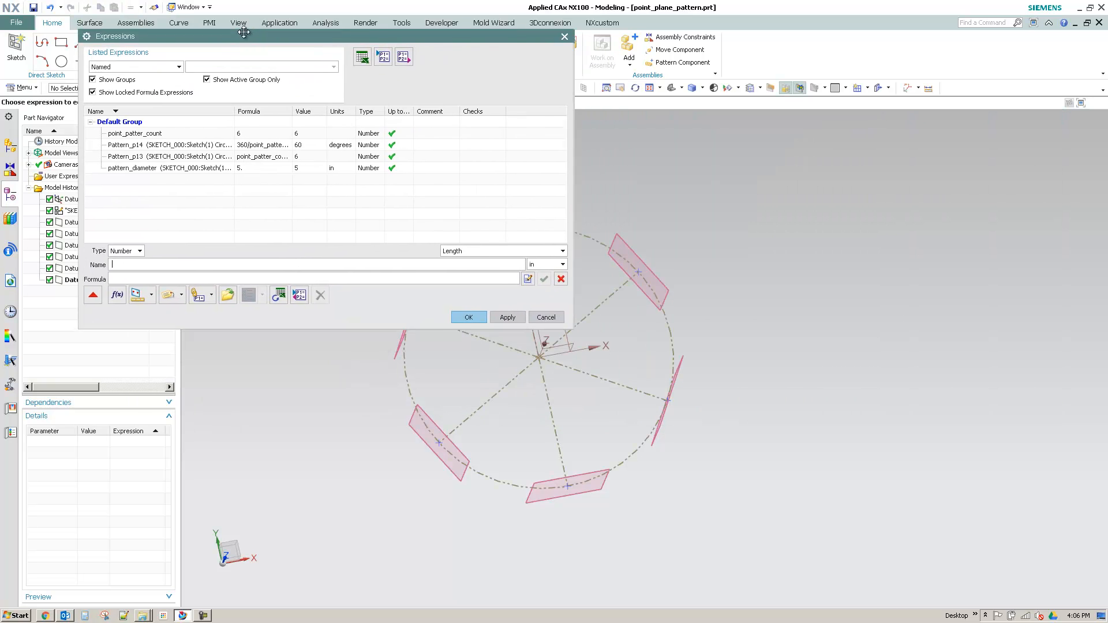
- Review the pattern expressions, then change pattern_diameter to 7.5 and apply it
{"action": "left_click", "coordinate": [135, 133]}
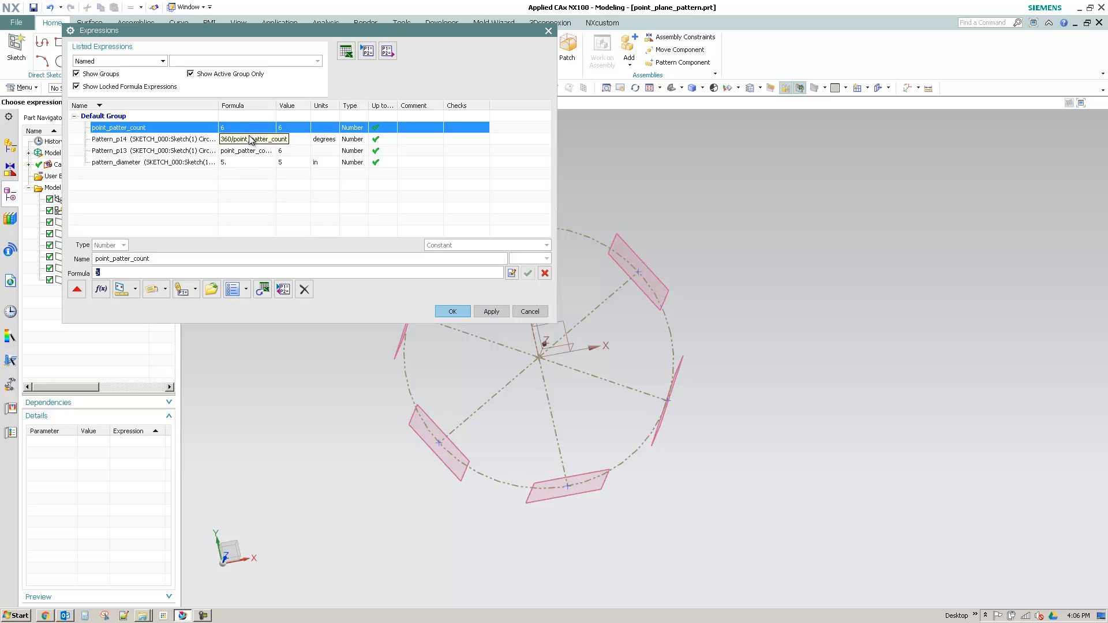
{"action": "left_click", "coordinate": [154, 139]}
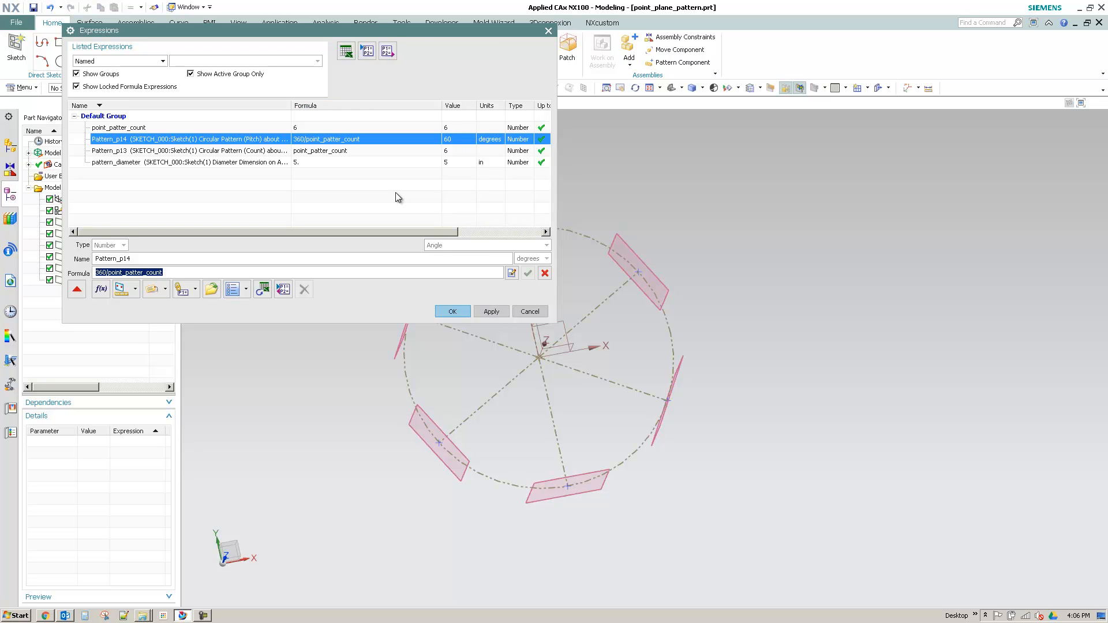
{"action": "mouse_move", "coordinate": [352, 194]}
{"action": "type", "text": "3.5"}
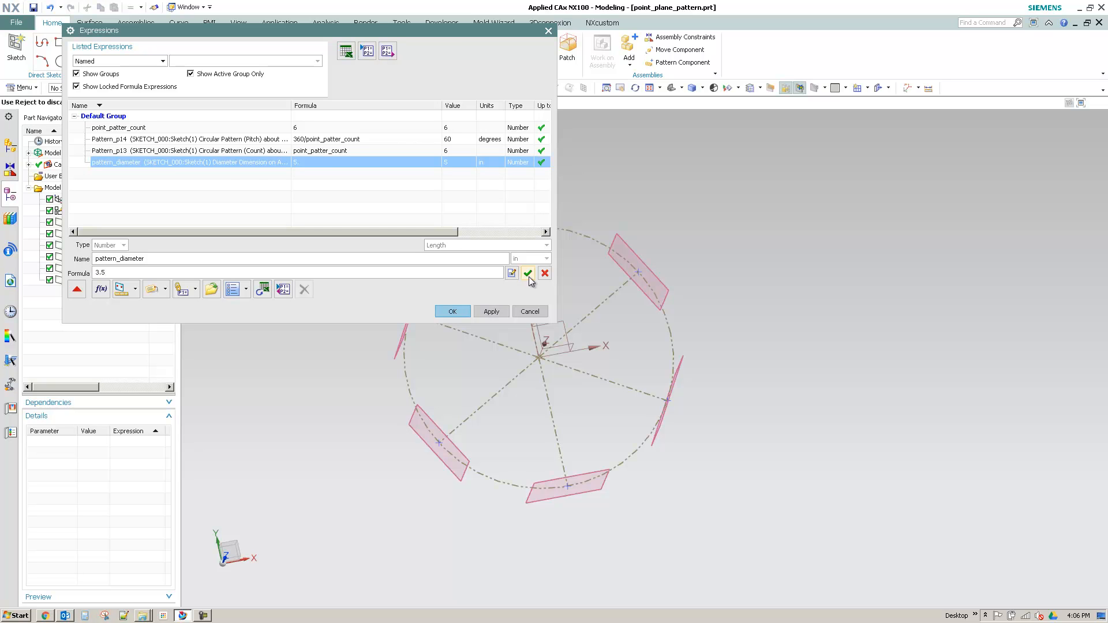
{"action": "left_click", "coordinate": [527, 273]}
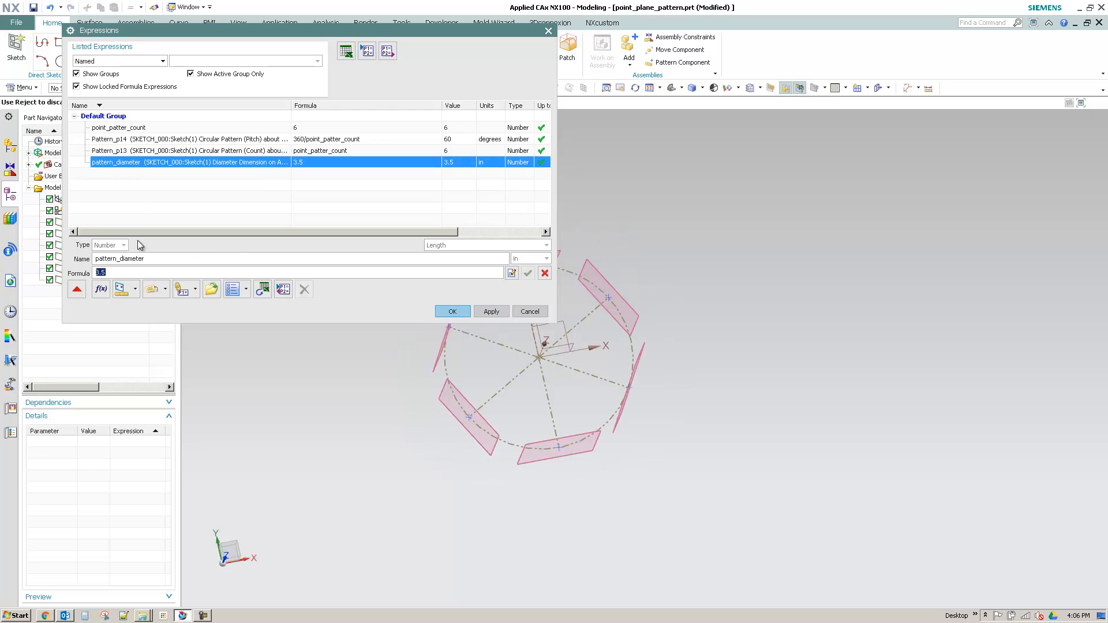
{"action": "type", "text": "7.5"}
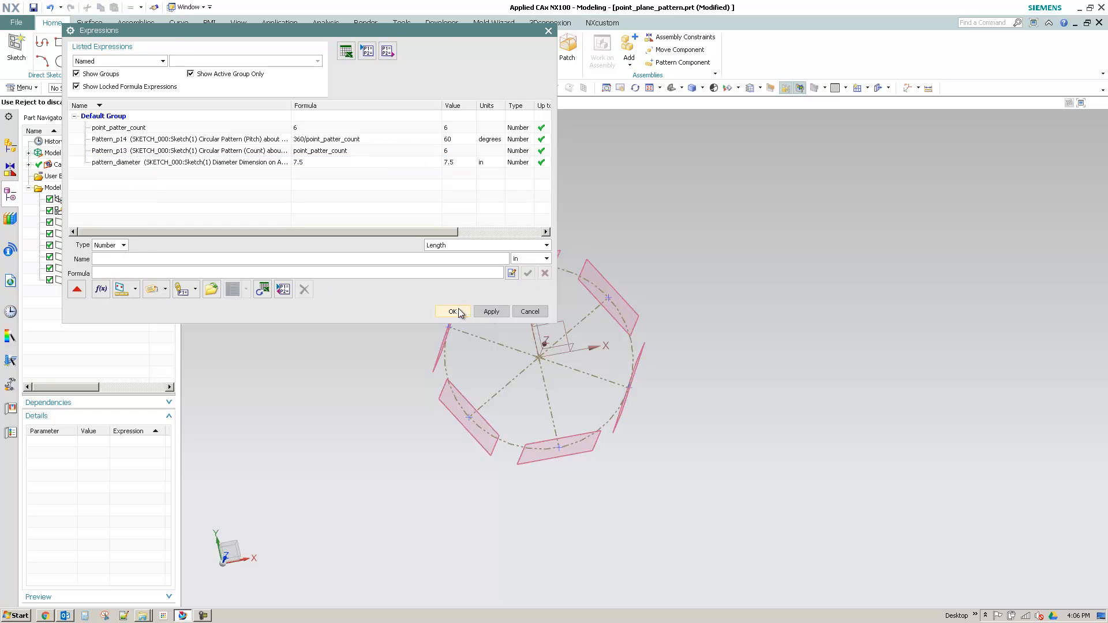
{"action": "left_click", "coordinate": [453, 311]}
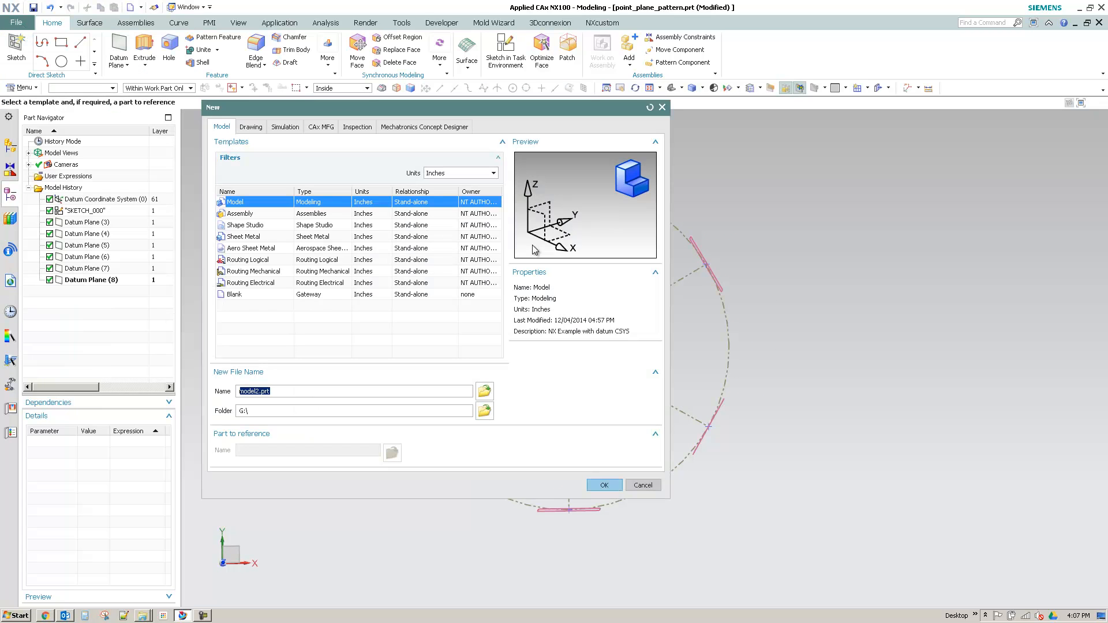
{"action": "mouse_move", "coordinate": [602, 485]}
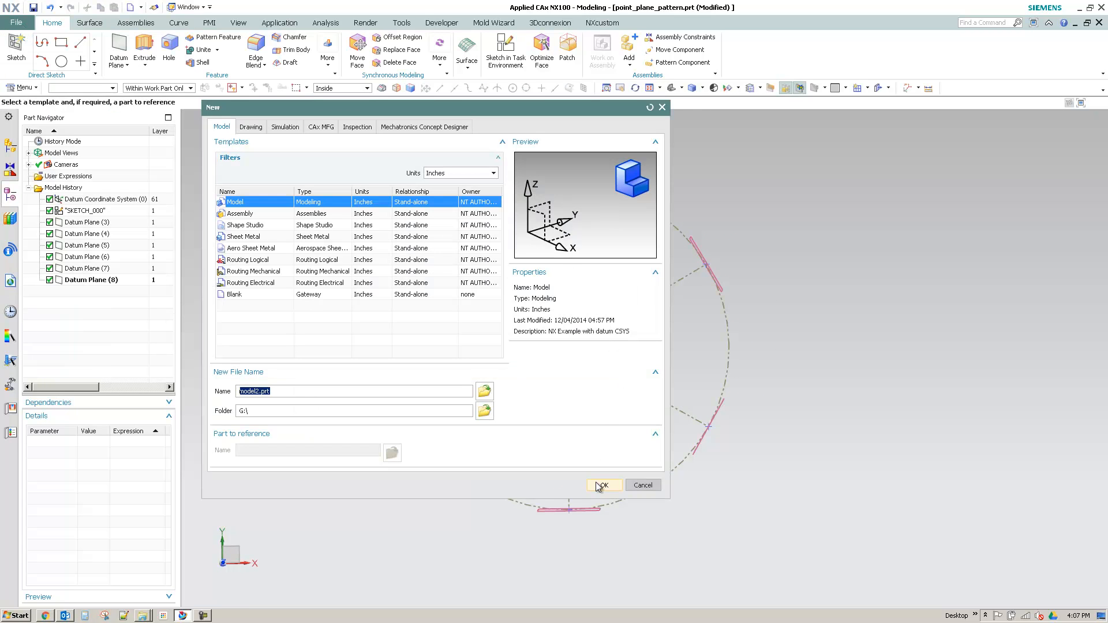
- Create a new Model-template part named model2.prt
{"action": "left_click", "coordinate": [602, 485]}
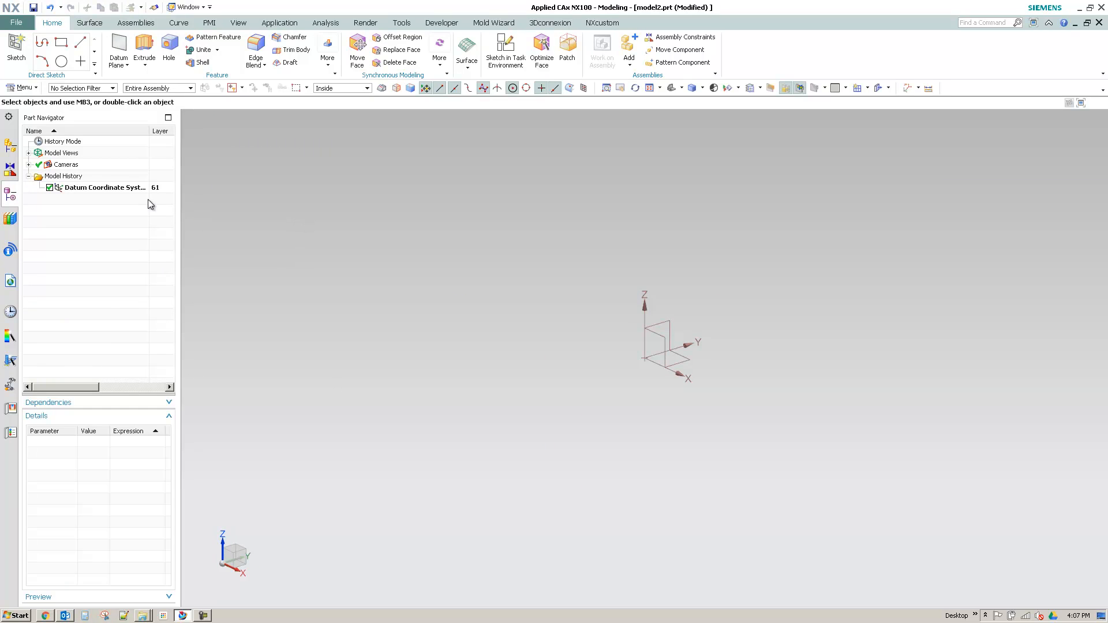
{"action": "left_click", "coordinate": [504, 51]}
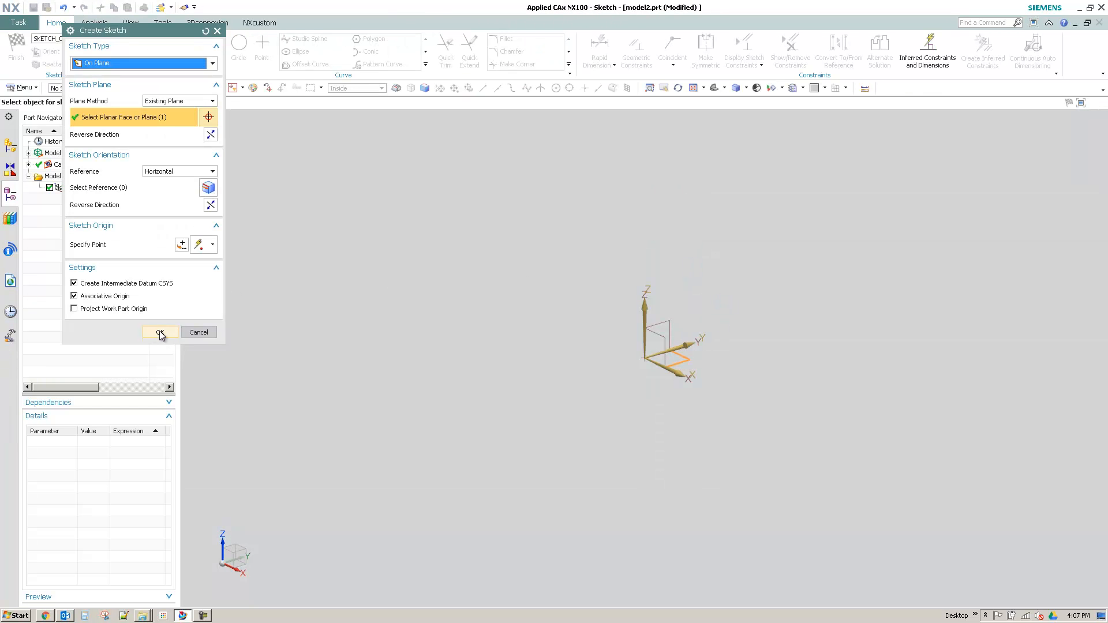
- On the XY plane, sketch an origin circle with 6 in 'diameter' dimension and a top point
{"action": "left_click", "coordinate": [159, 332]}
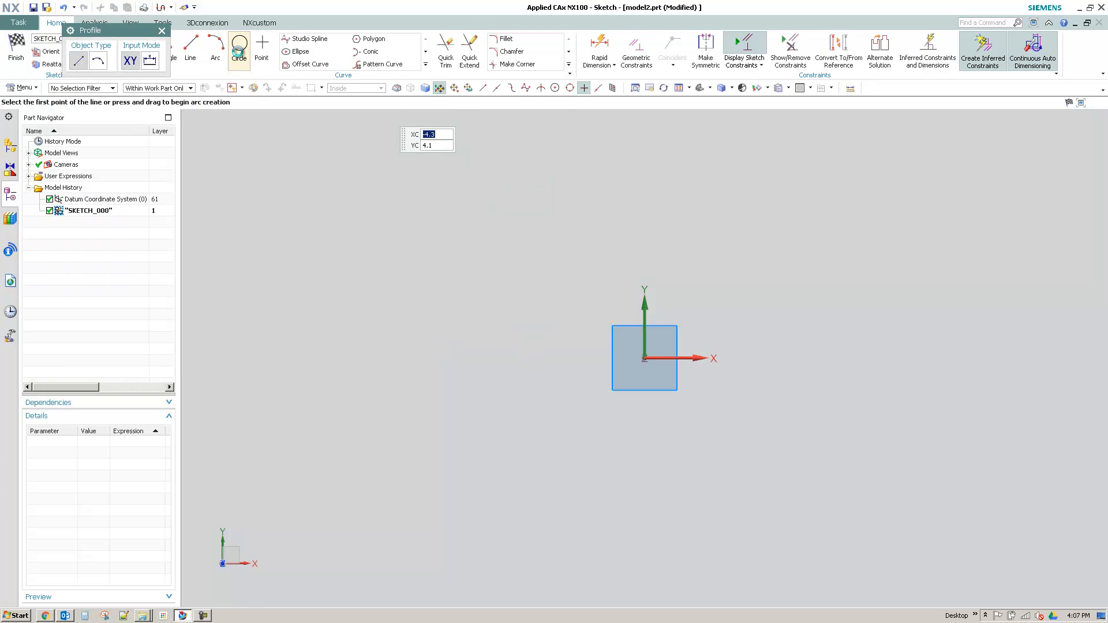
{"action": "left_click", "coordinate": [239, 51]}
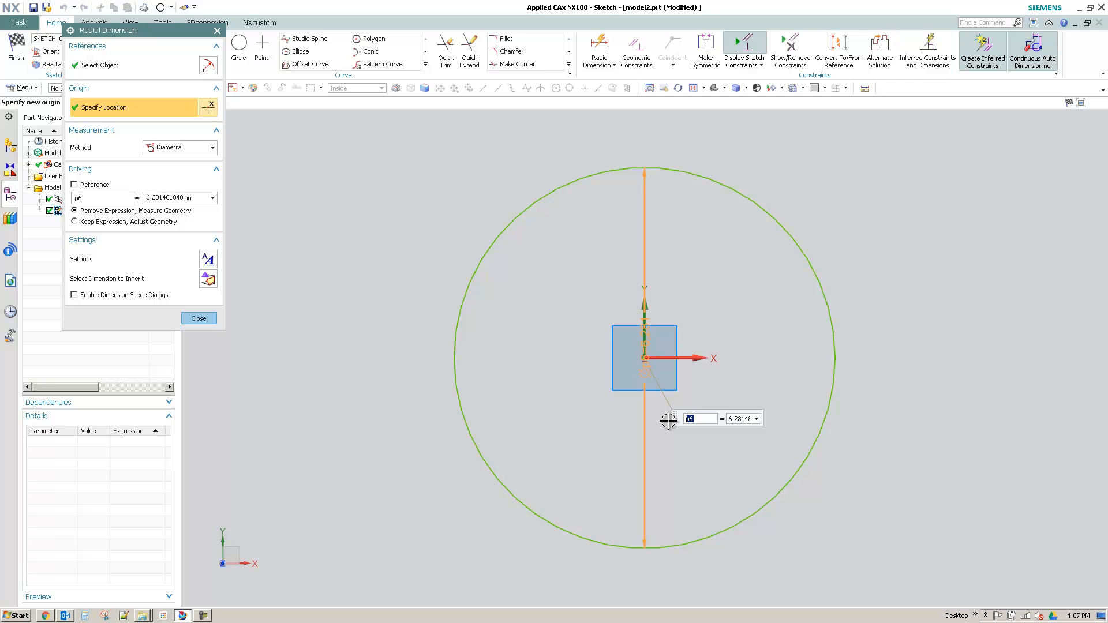
{"action": "type", "text": "dimate"}
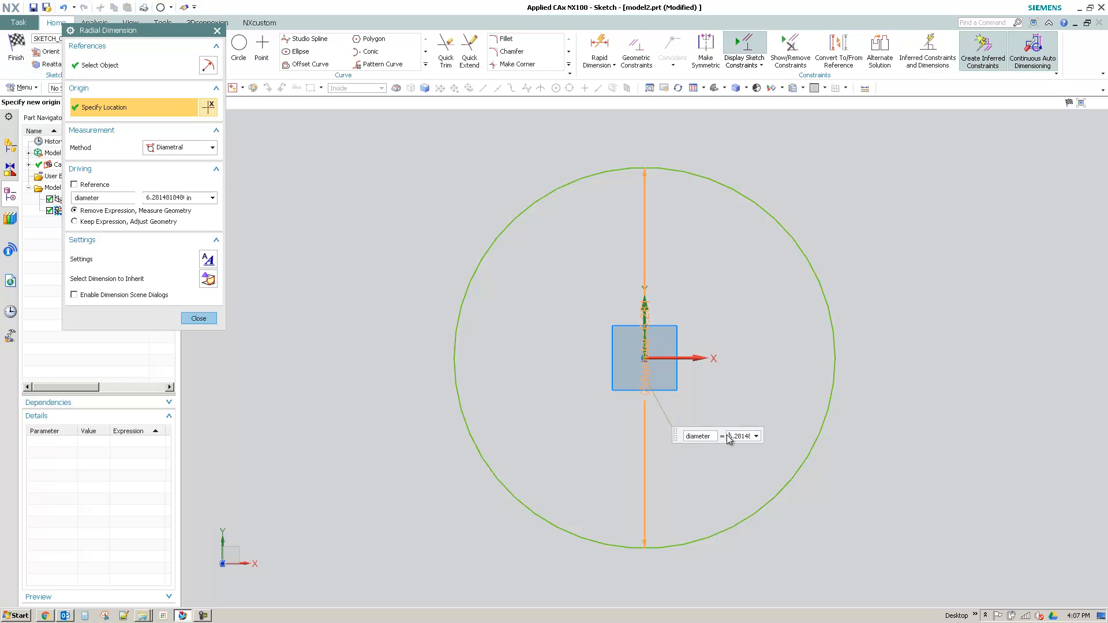
{"action": "type", "text": "6"}
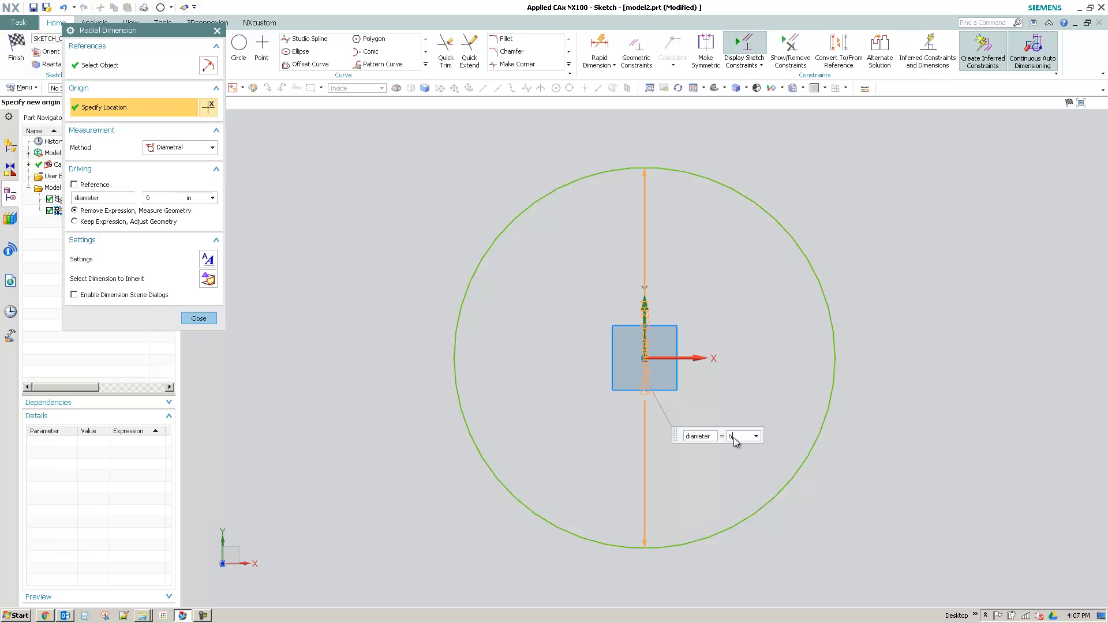
{"action": "left_click", "coordinate": [198, 318]}
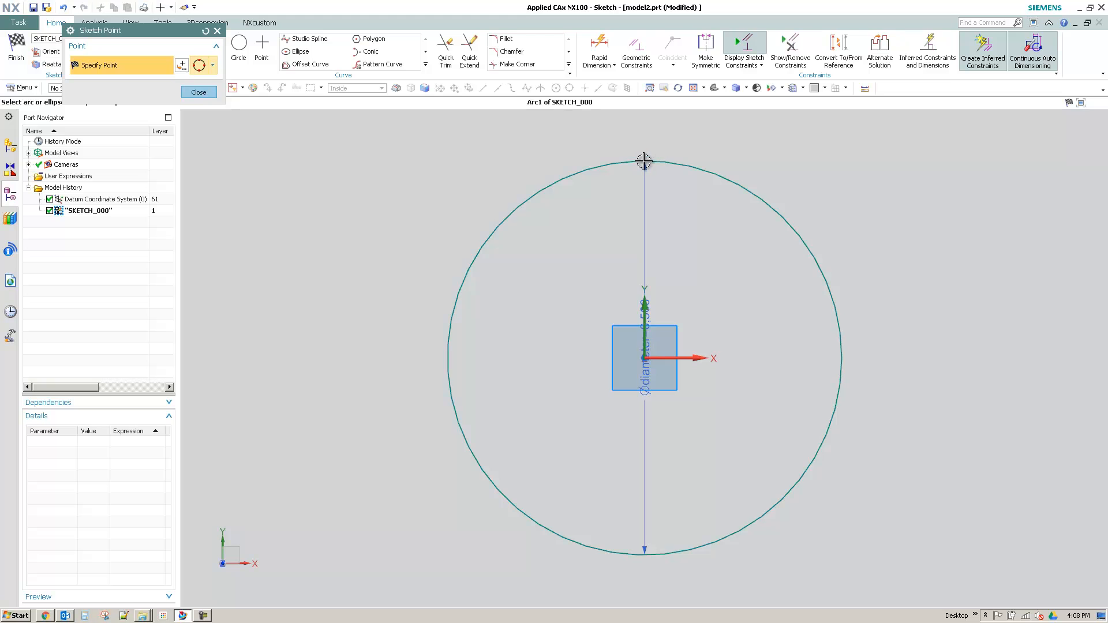
{"action": "left_click", "coordinate": [199, 92]}
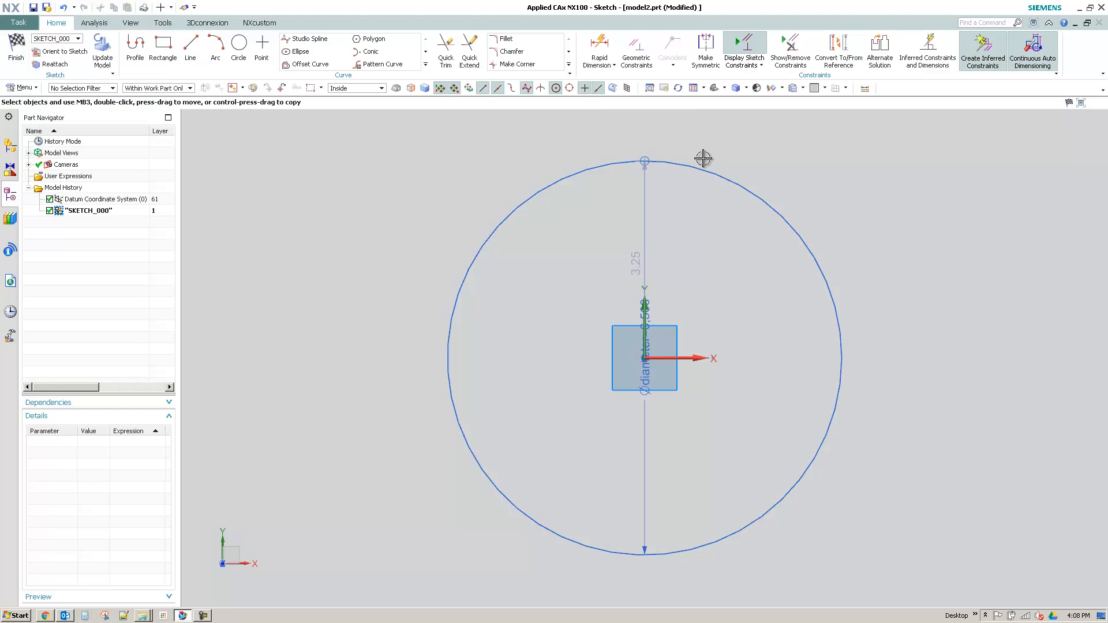
{"action": "left_click", "coordinate": [382, 64]}
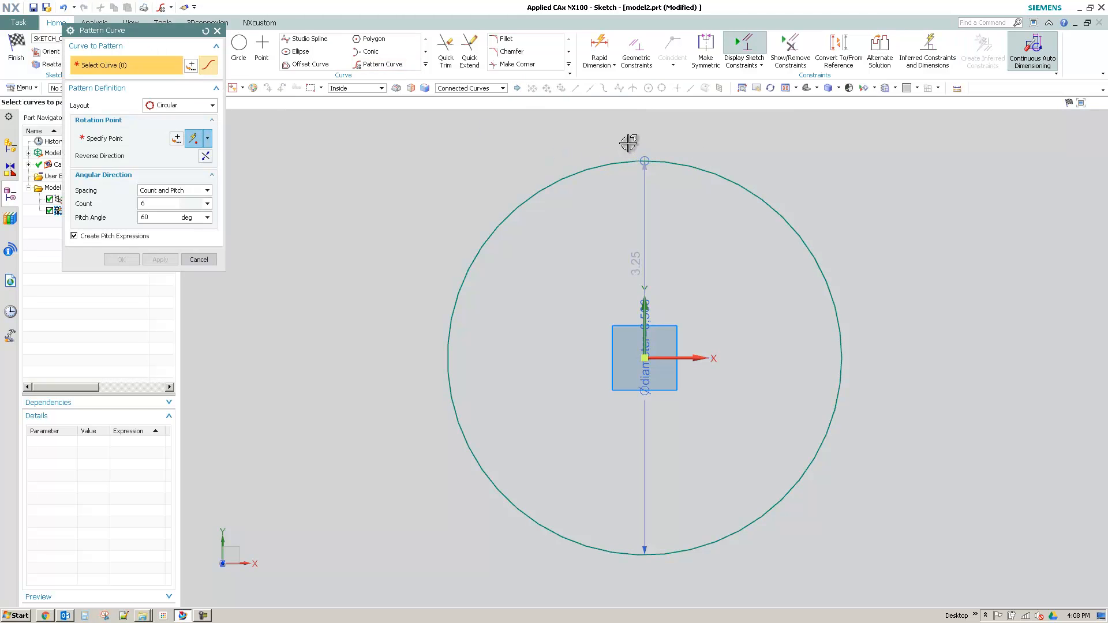
- Pattern the top point about the arc centre: count point_count (6), pitch 360/point_count
{"action": "left_click", "coordinate": [643, 160]}
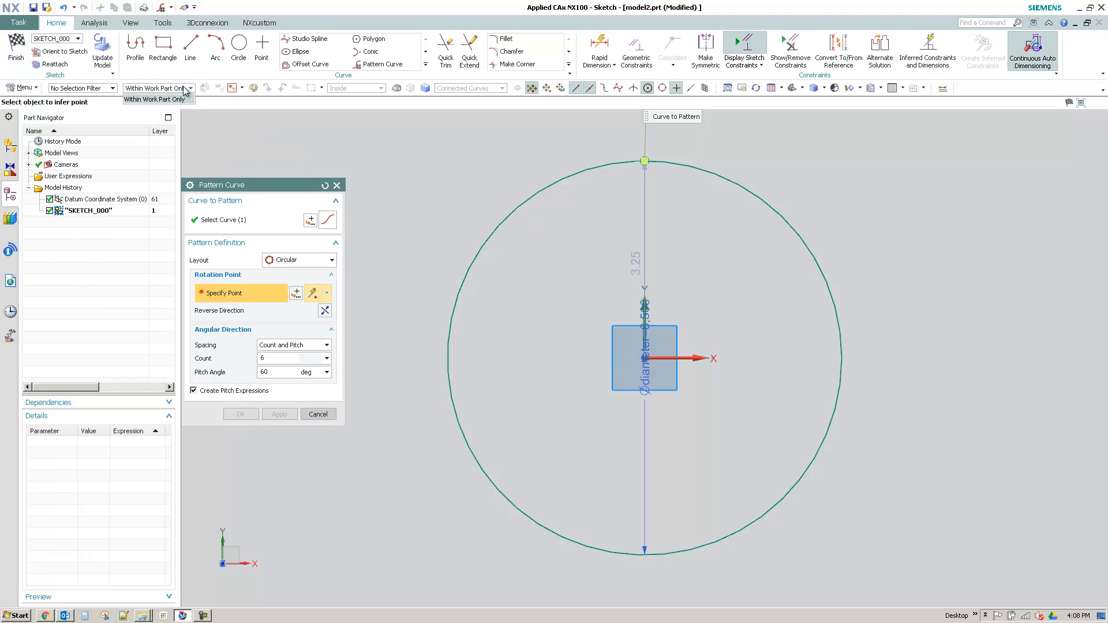
{"action": "mouse_move", "coordinate": [645, 359]}
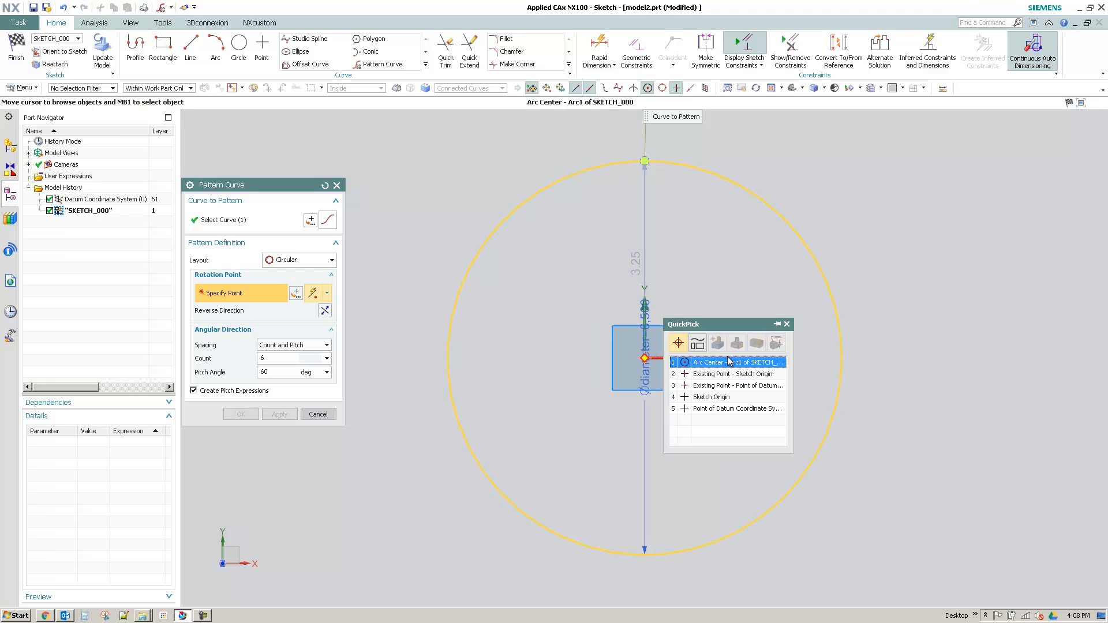
{"action": "left_click", "coordinate": [707, 362]}
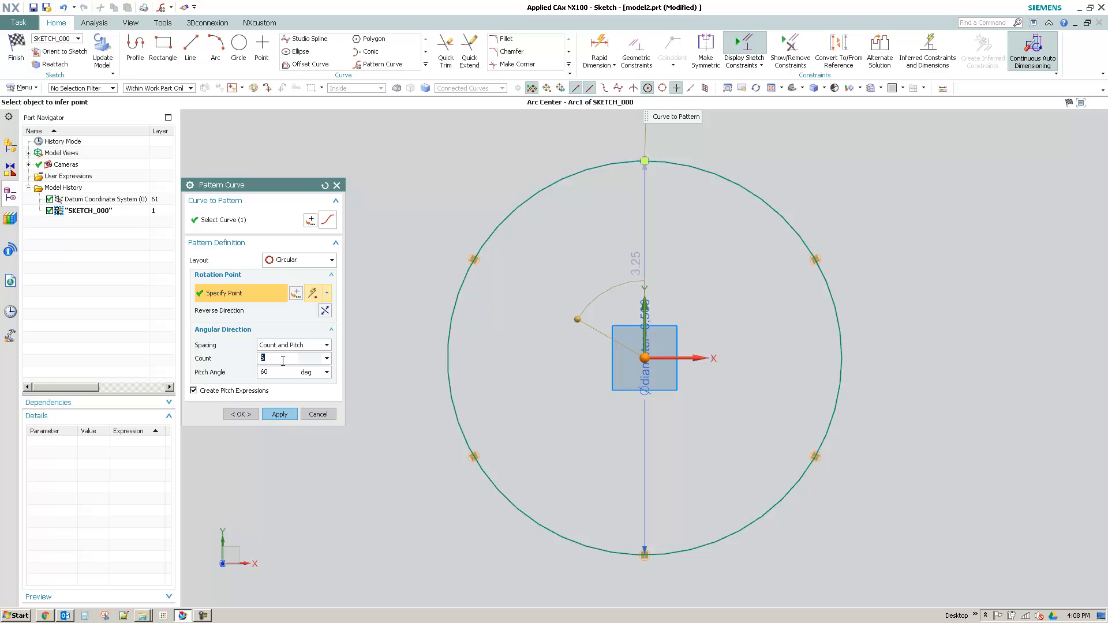
{"action": "type", "text": "6"}
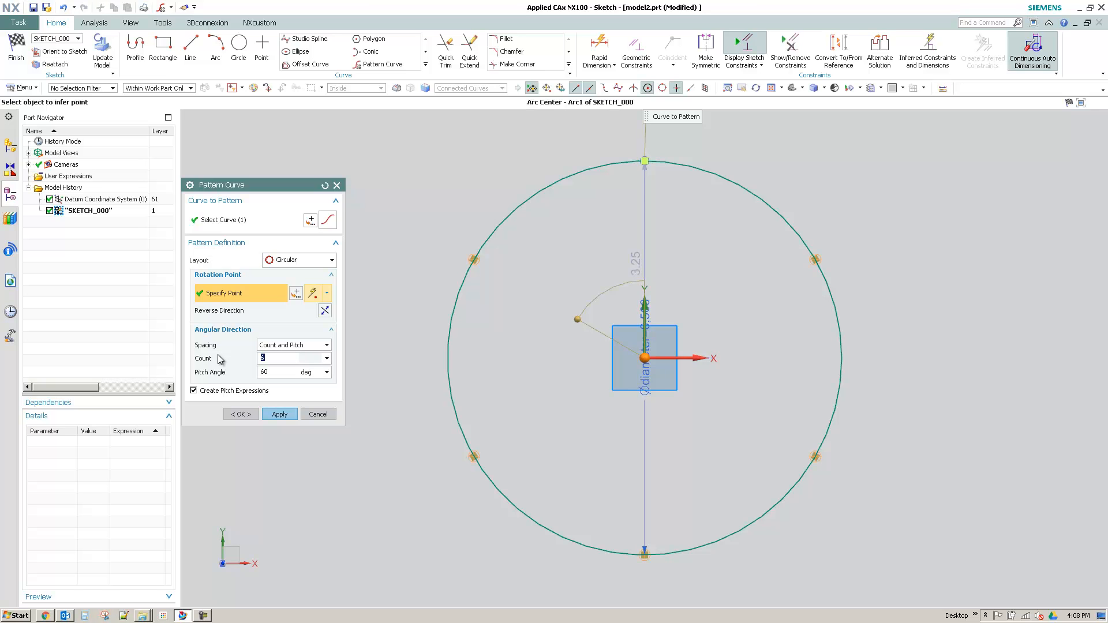
{"action": "type", "text": "point"}
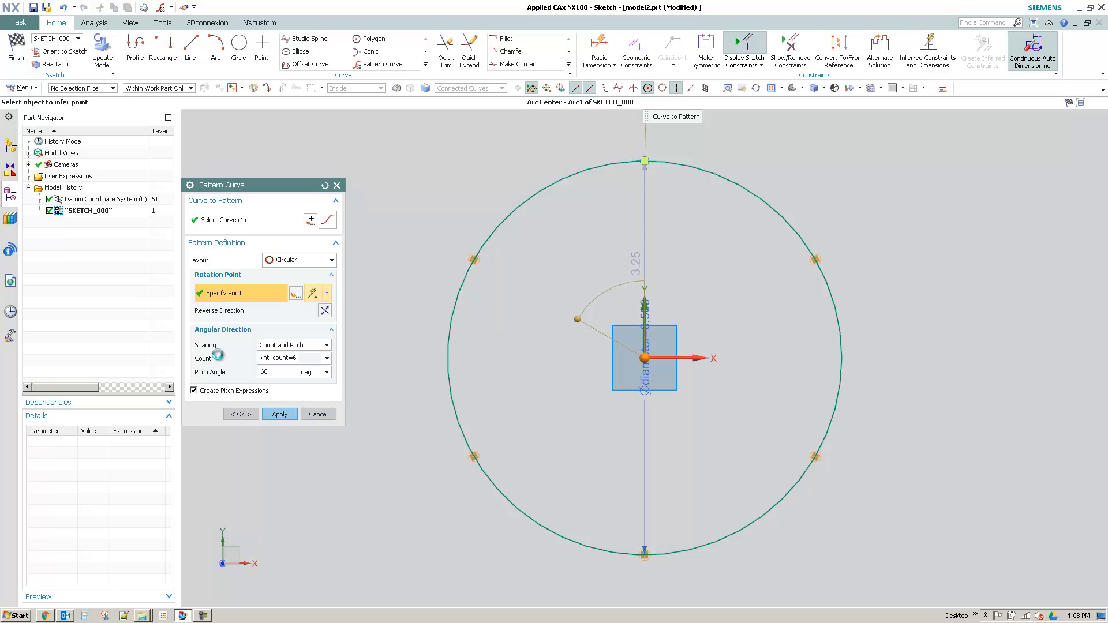
{"action": "left_click", "coordinate": [294, 358]}
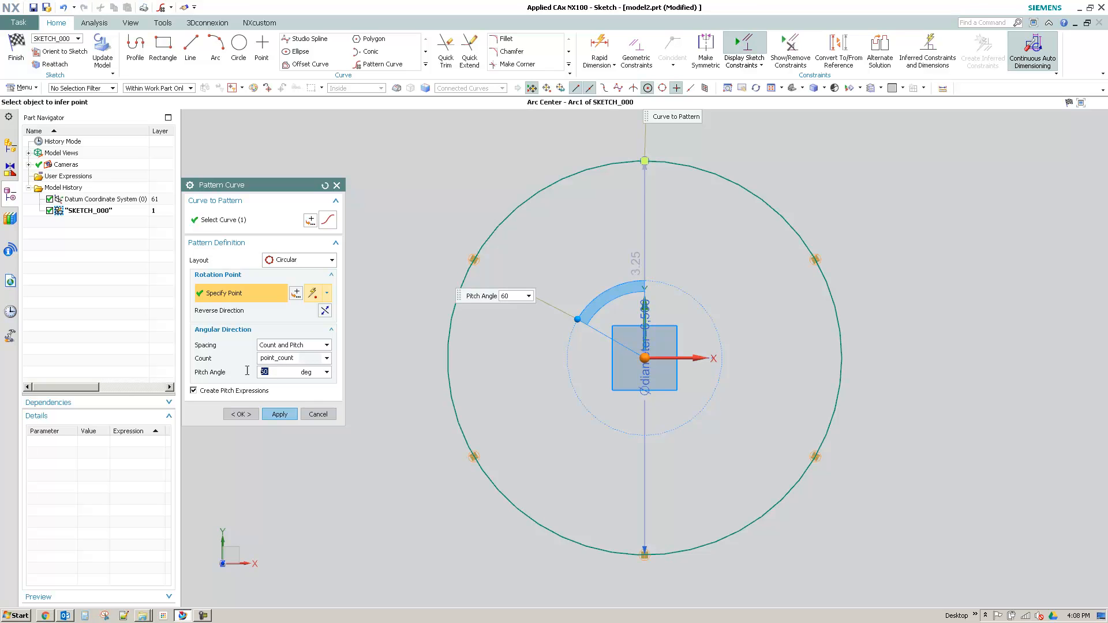
{"action": "type", "text": "360"}
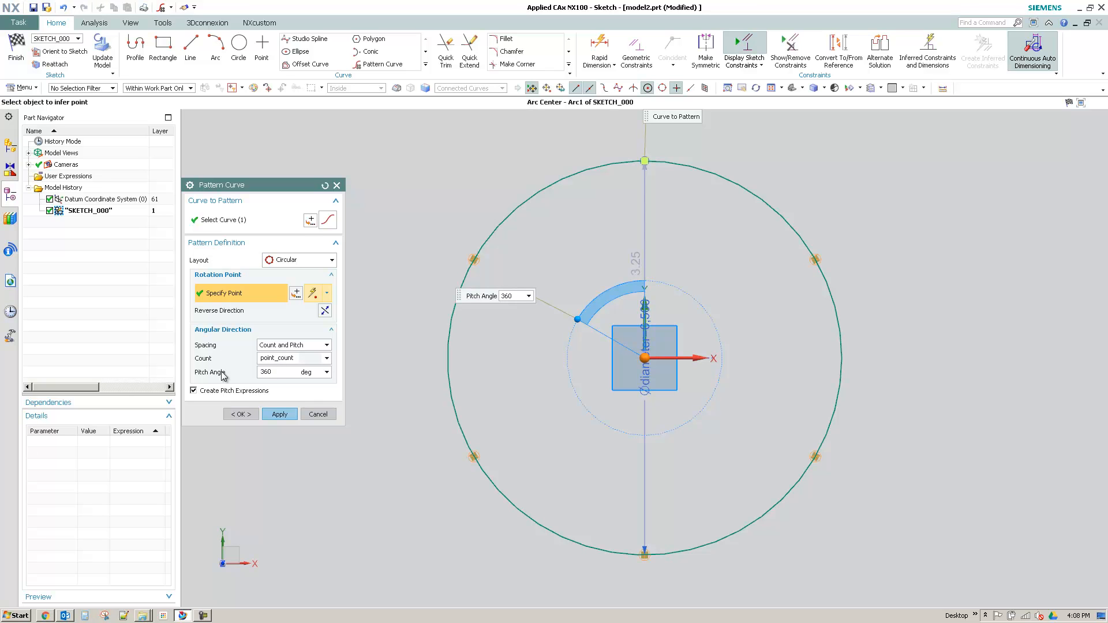
{"action": "type", "text": "/point_"}
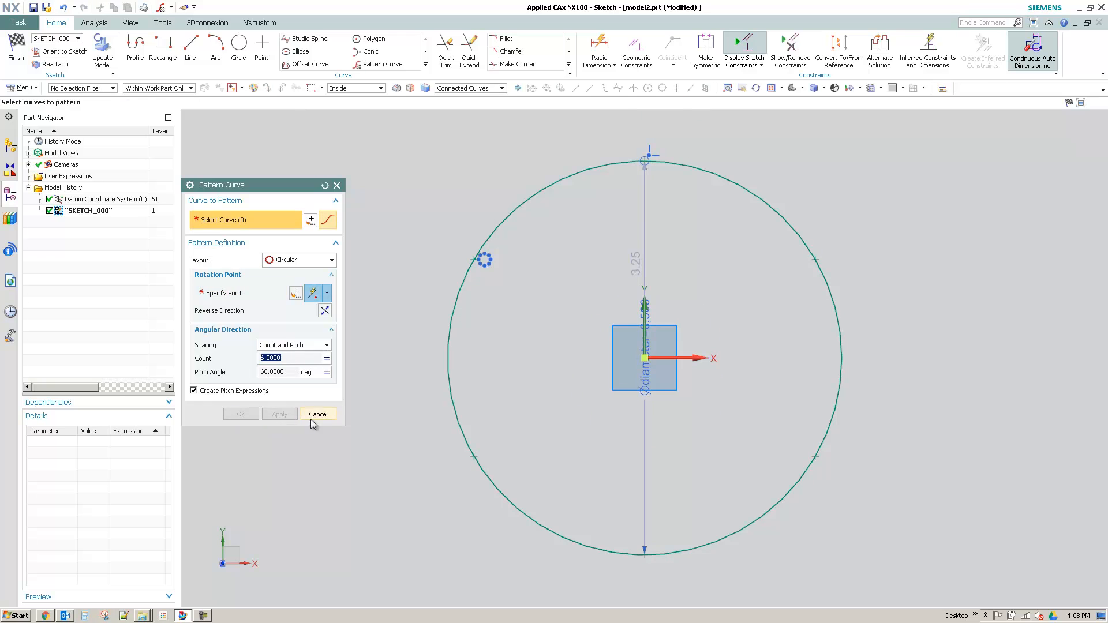
{"action": "left_click", "coordinate": [317, 415]}
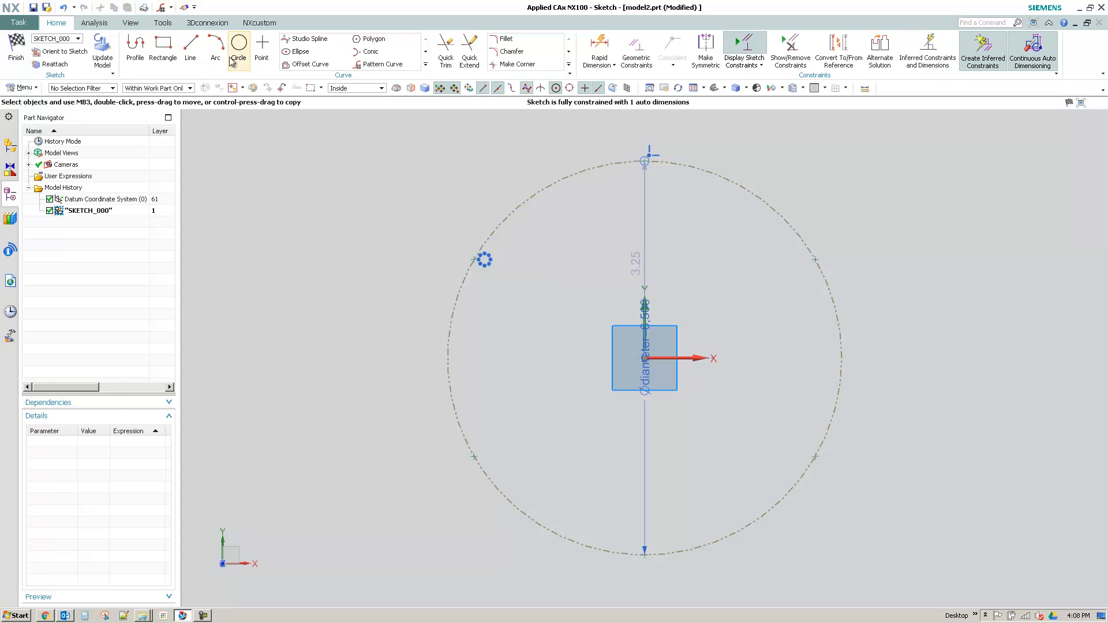
{"action": "left_click", "coordinate": [16, 51]}
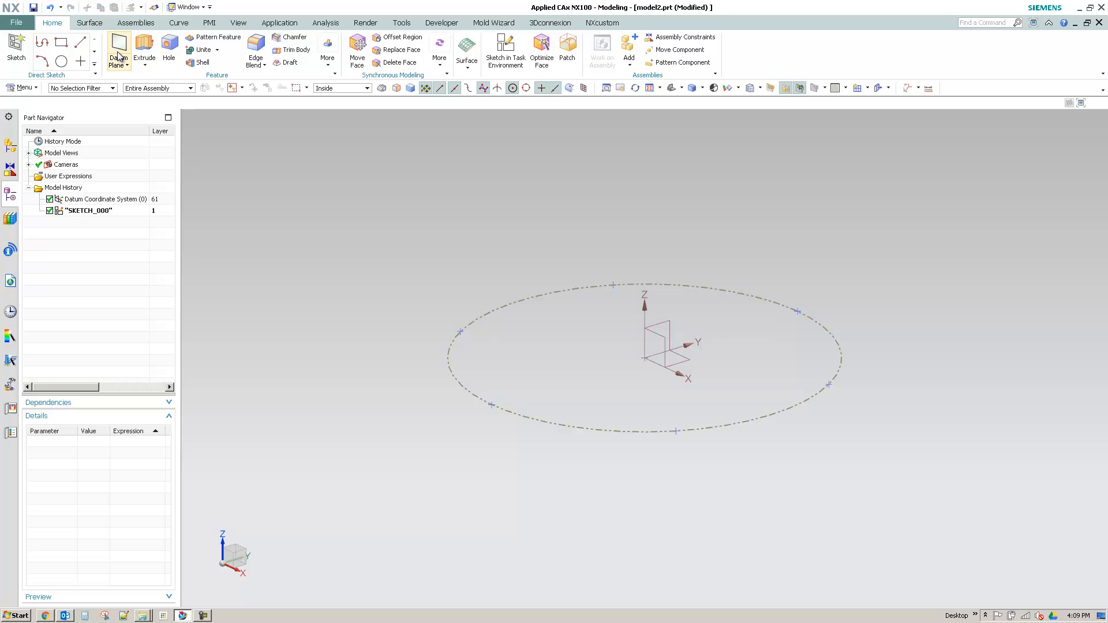
{"action": "left_click", "coordinate": [118, 50]}
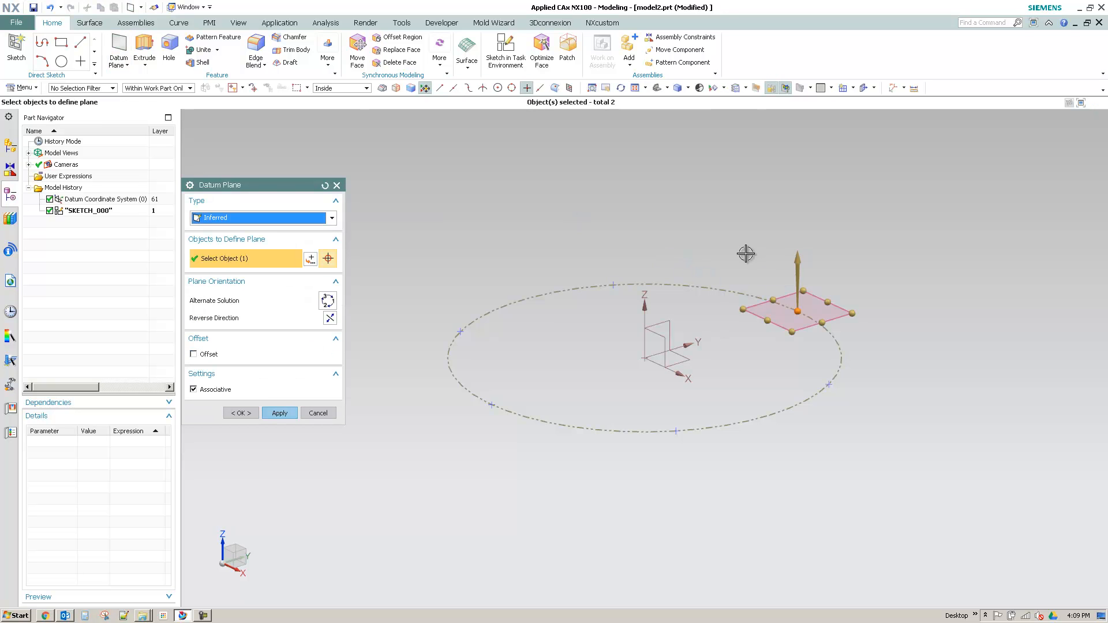
{"action": "left_click", "coordinate": [328, 299]}
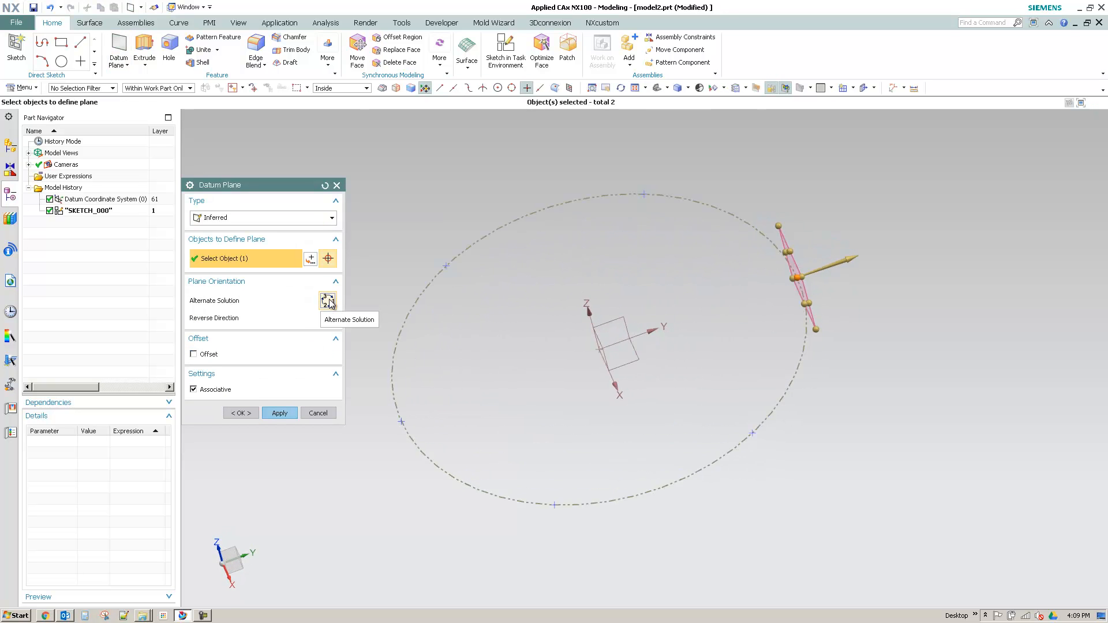
{"action": "left_click", "coordinate": [327, 301]}
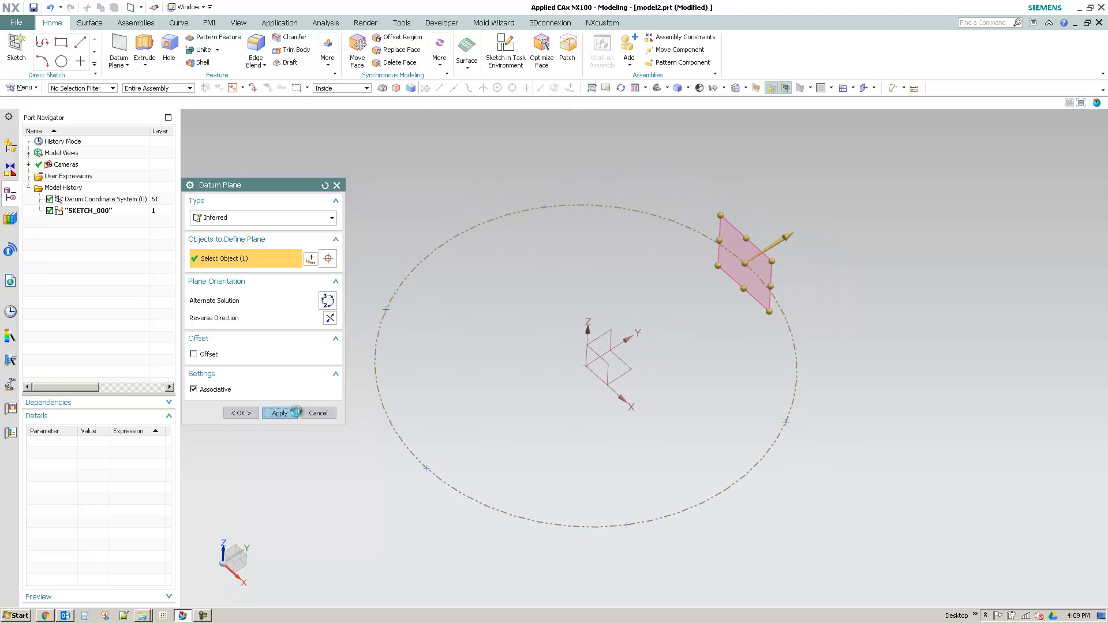
{"action": "left_click", "coordinate": [278, 412]}
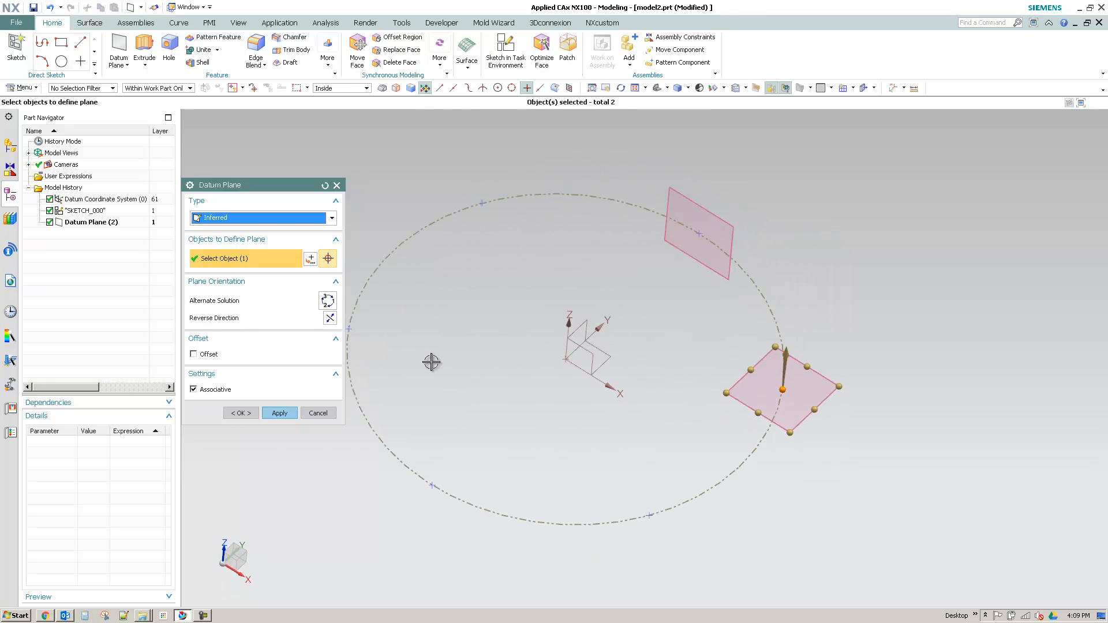
{"action": "left_click", "coordinate": [327, 301]}
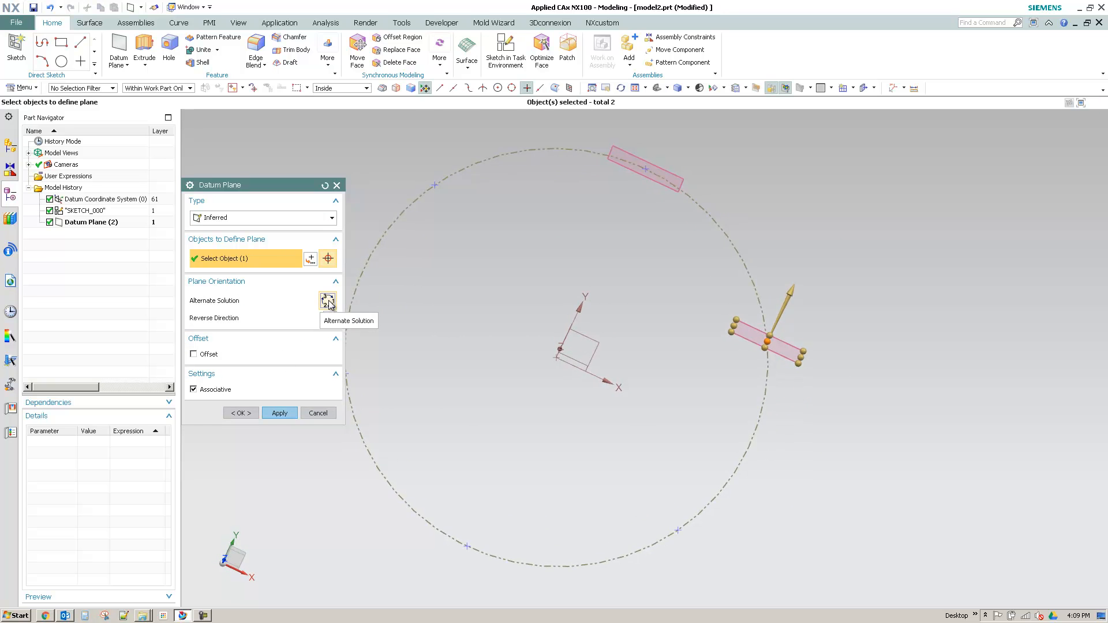
{"action": "left_click", "coordinate": [328, 300]}
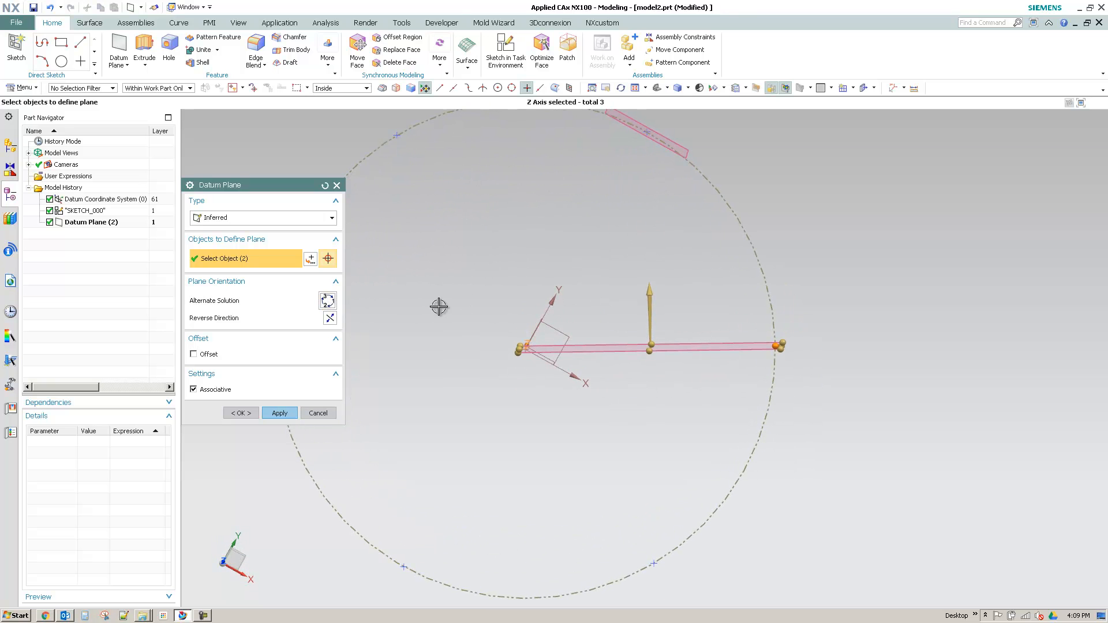
{"action": "left_click", "coordinate": [328, 300]}
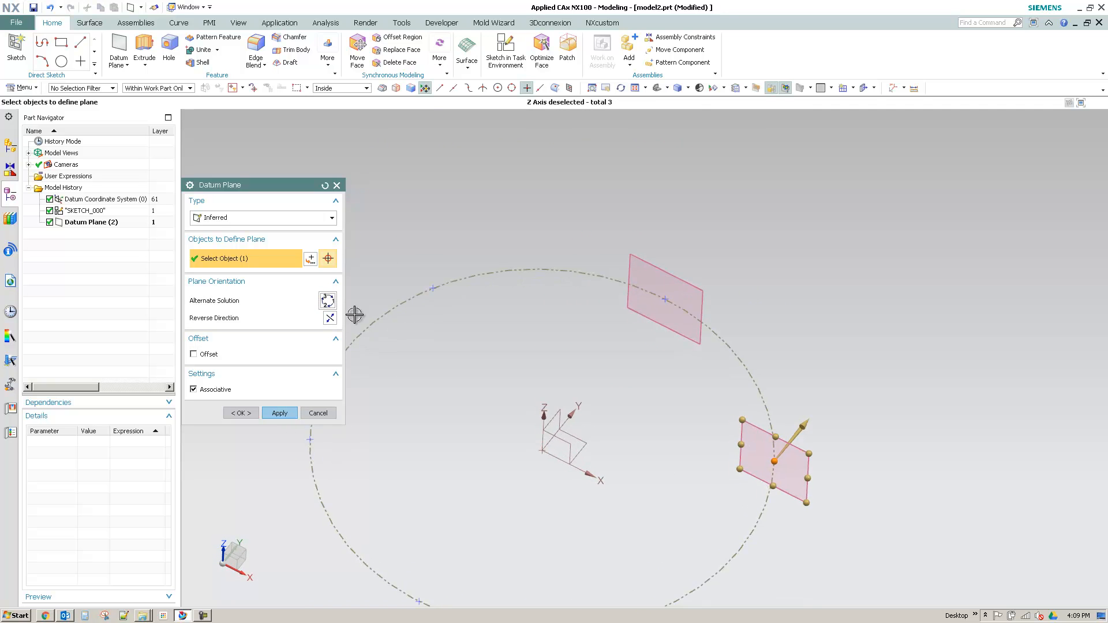
{"action": "left_click", "coordinate": [328, 300]}
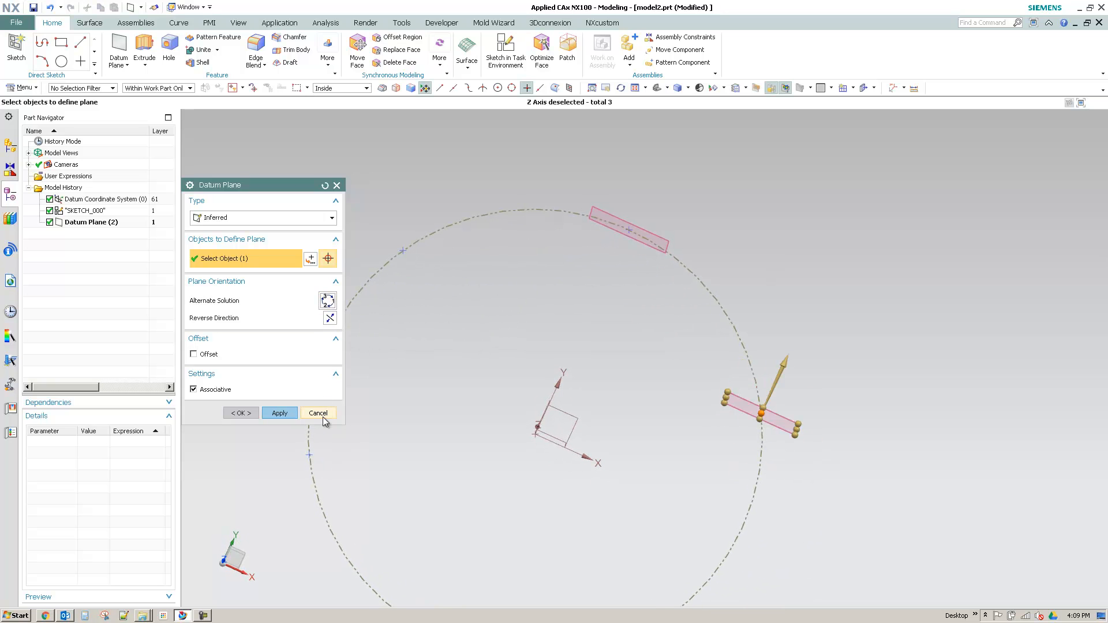
{"action": "left_click", "coordinate": [318, 413]}
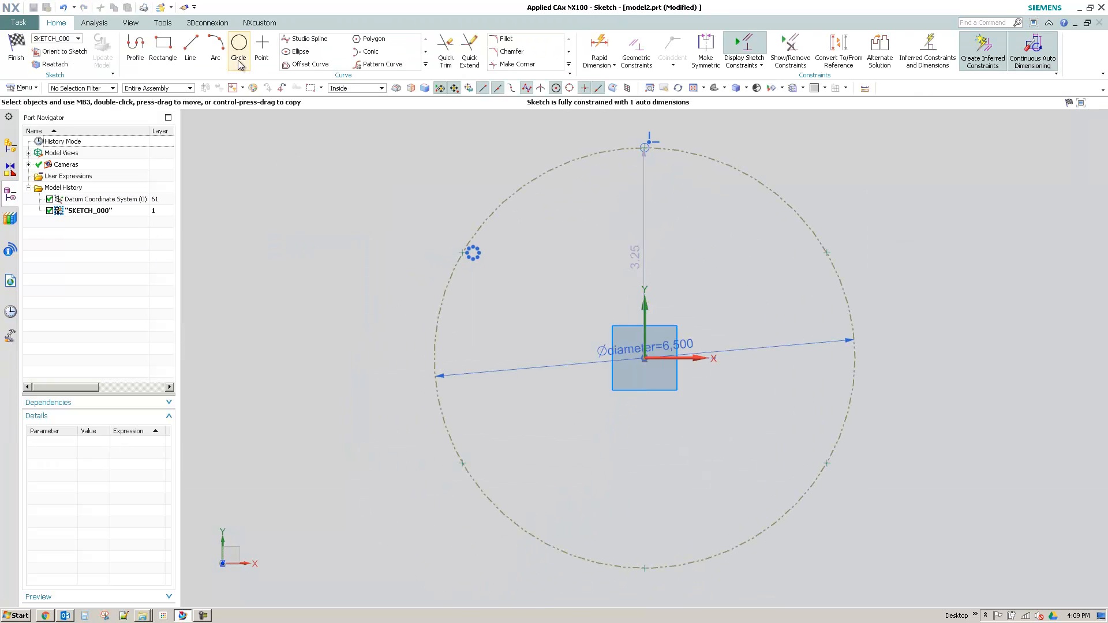
- Draw six centre-to-point lines, convert them to reference lines, and finish the sketch
{"action": "left_click", "coordinate": [190, 48]}
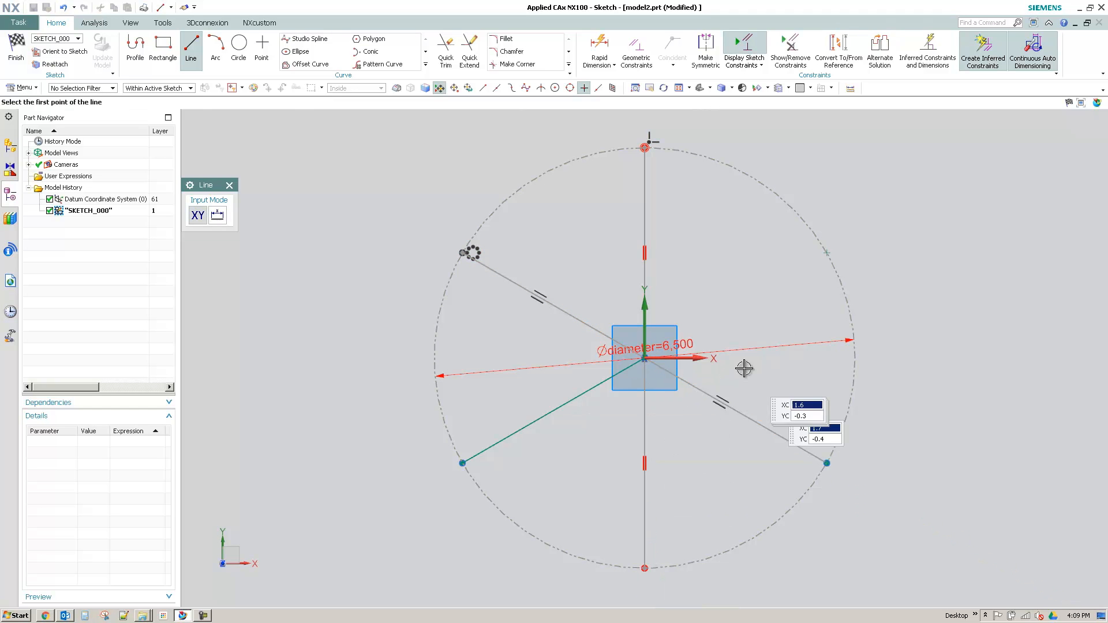
{"action": "left_click", "coordinate": [643, 359]}
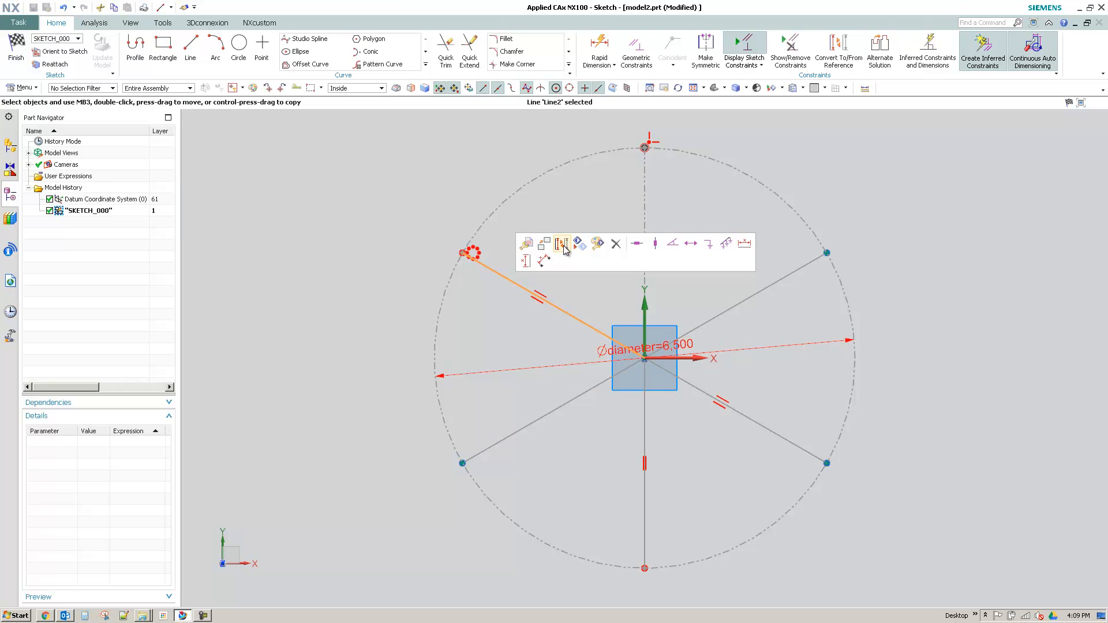
{"action": "left_click", "coordinate": [605, 380]}
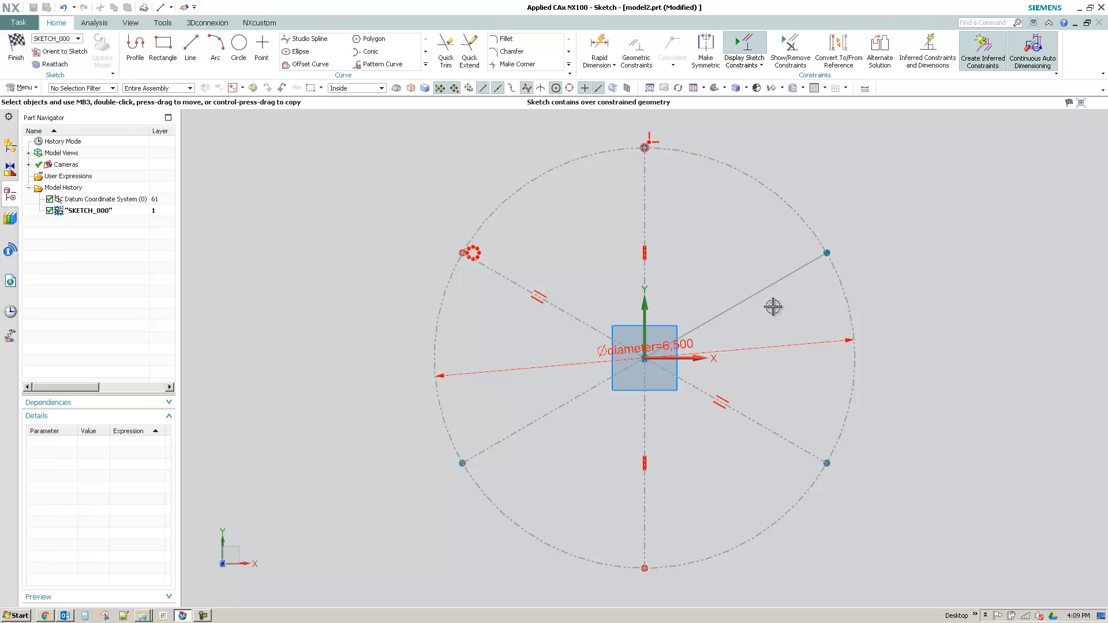
{"action": "mouse_move", "coordinate": [643, 253]}
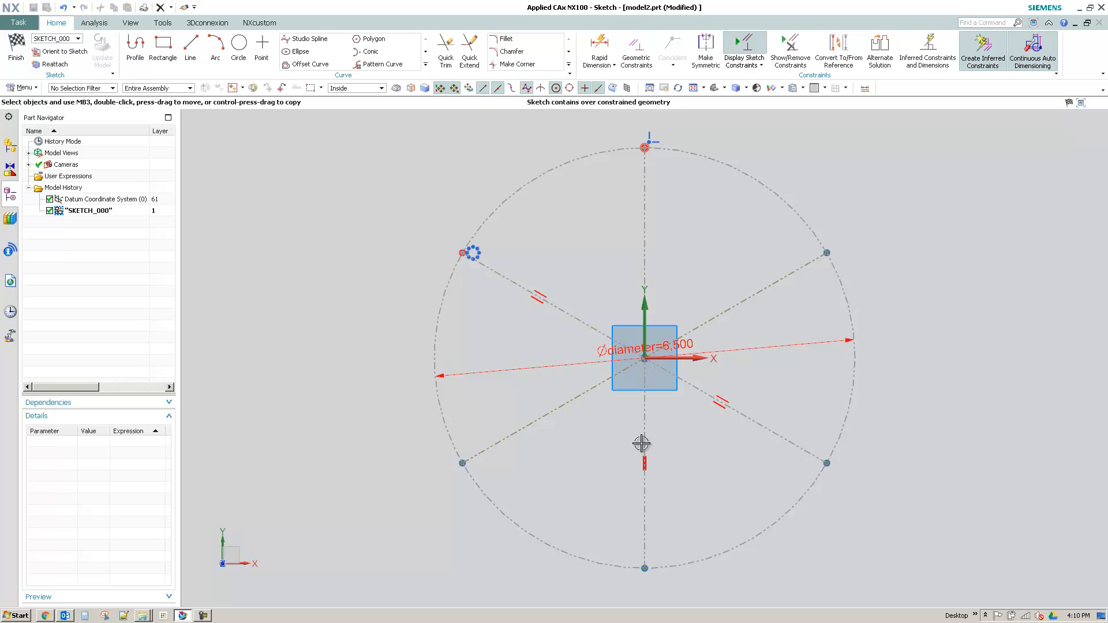
{"action": "mouse_move", "coordinate": [577, 343]}
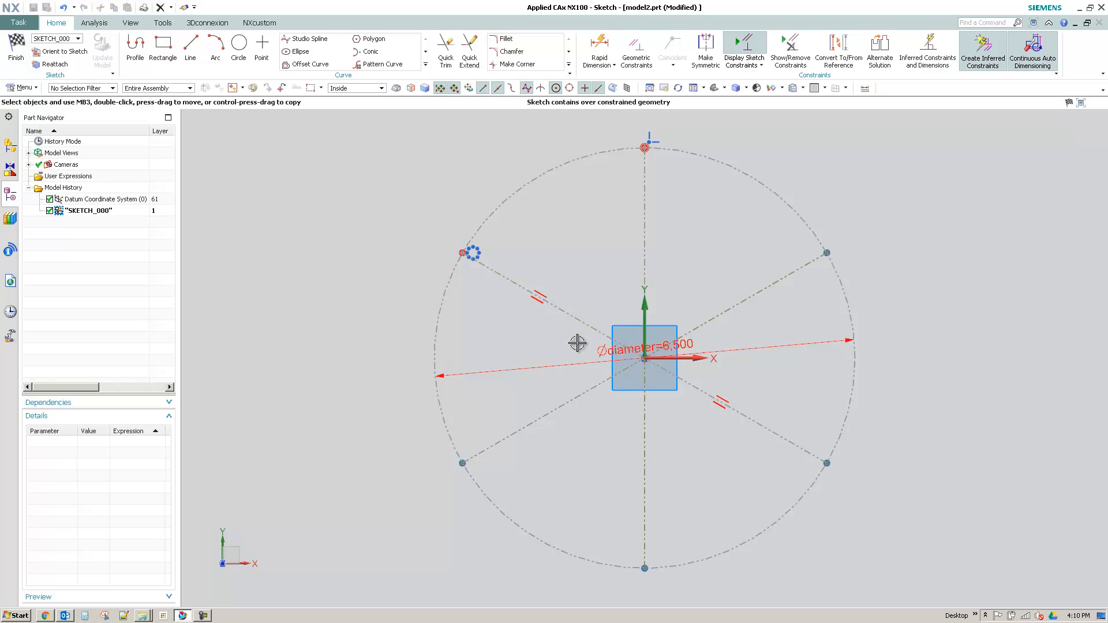
{"action": "left_click", "coordinate": [538, 297]}
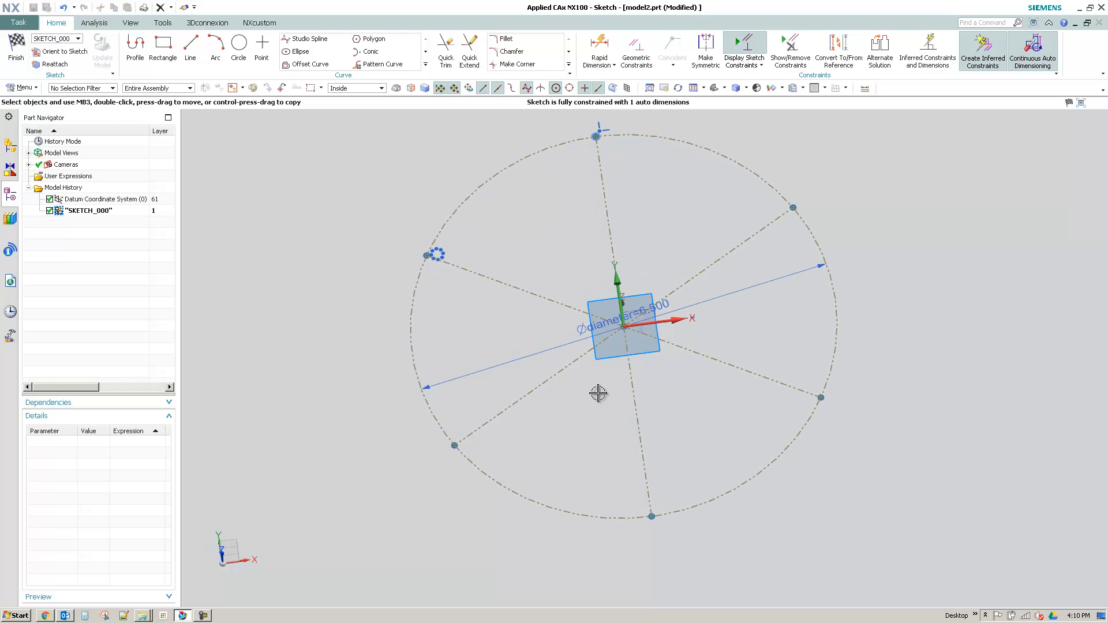
{"action": "left_click_drag", "start_coordinate": [597, 393], "coordinate": [463, 246]}
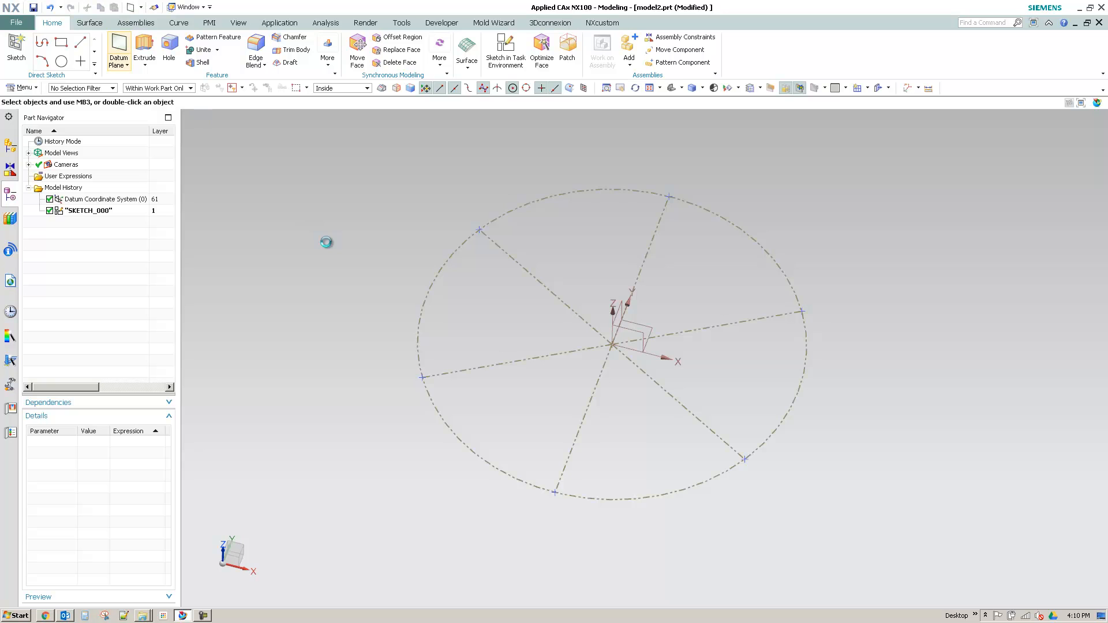
- Build datum planes normal to the radial reference lines at each of the six points
{"action": "left_click", "coordinate": [118, 50]}
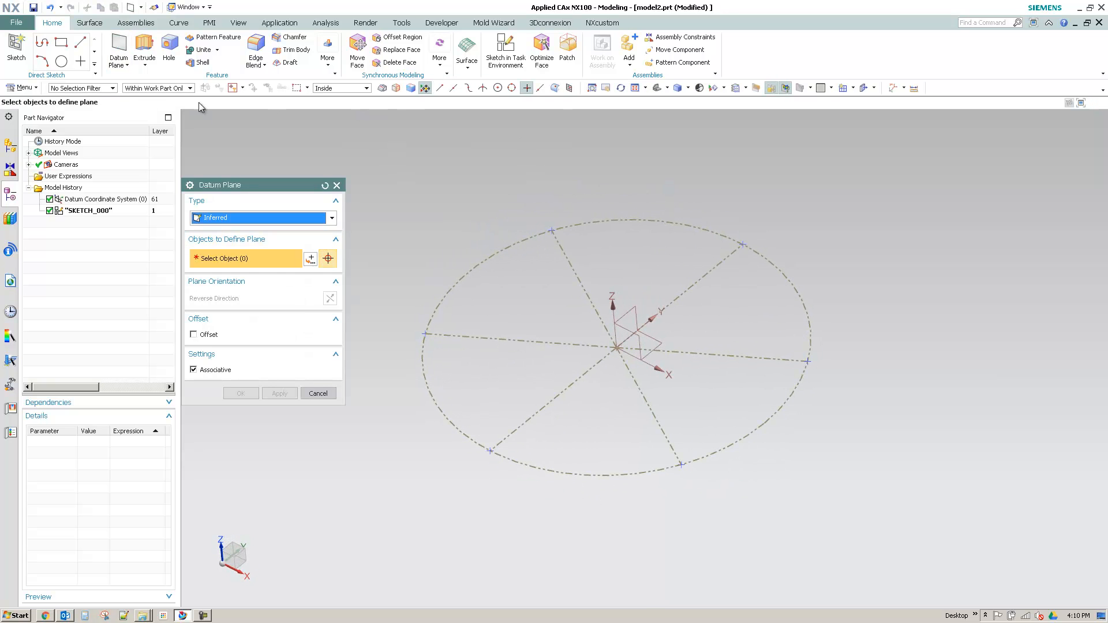
{"action": "mouse_move", "coordinate": [527, 88]}
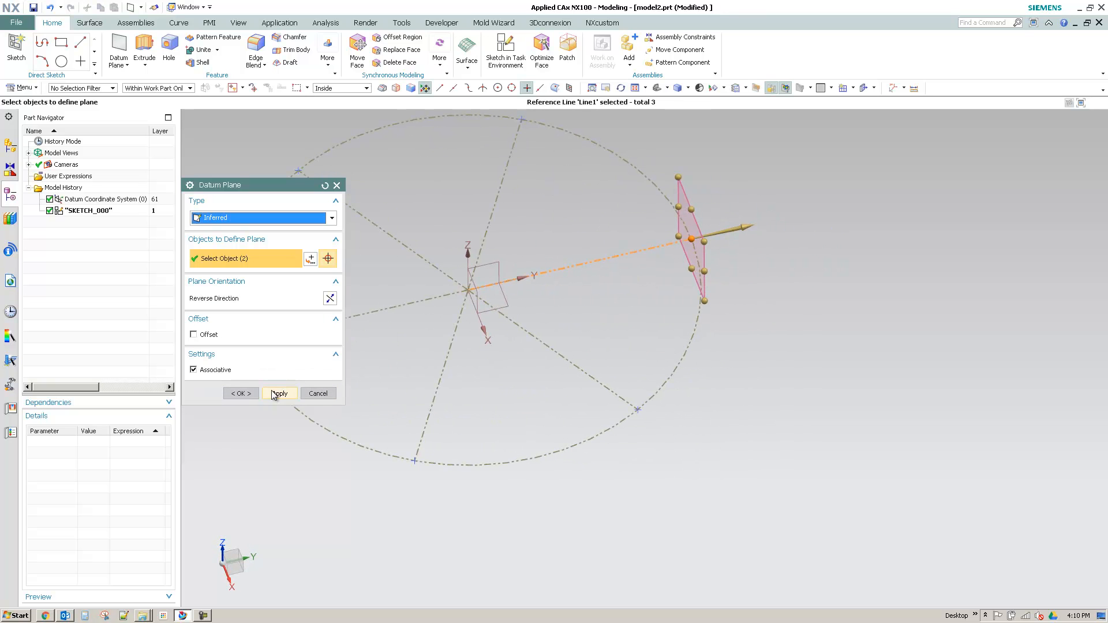
{"action": "left_click", "coordinate": [279, 393]}
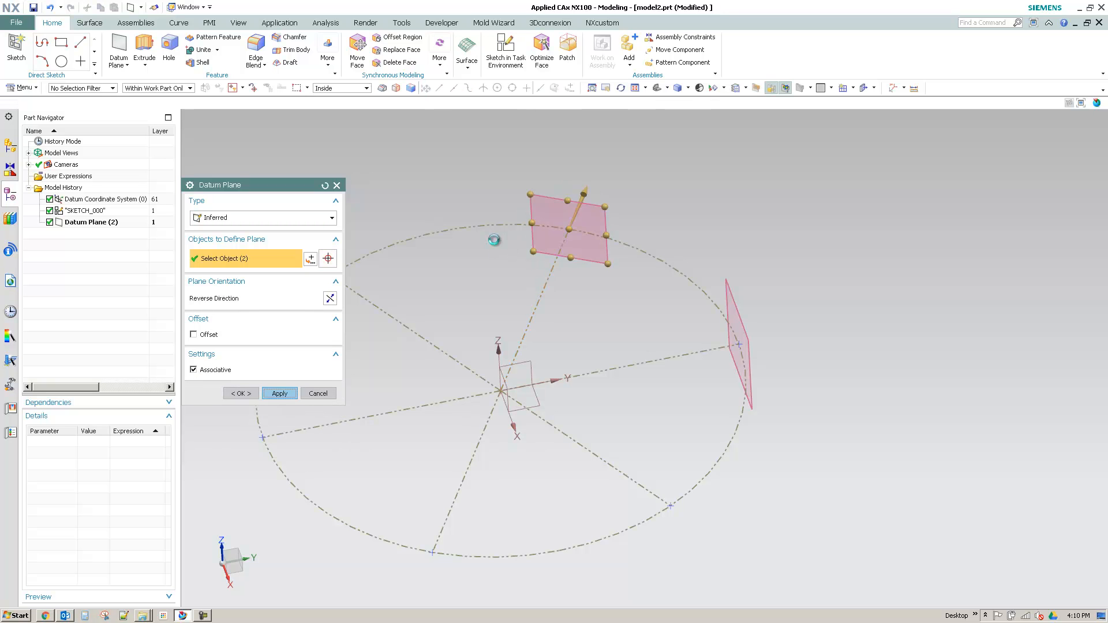
{"action": "left_click", "coordinate": [279, 393]}
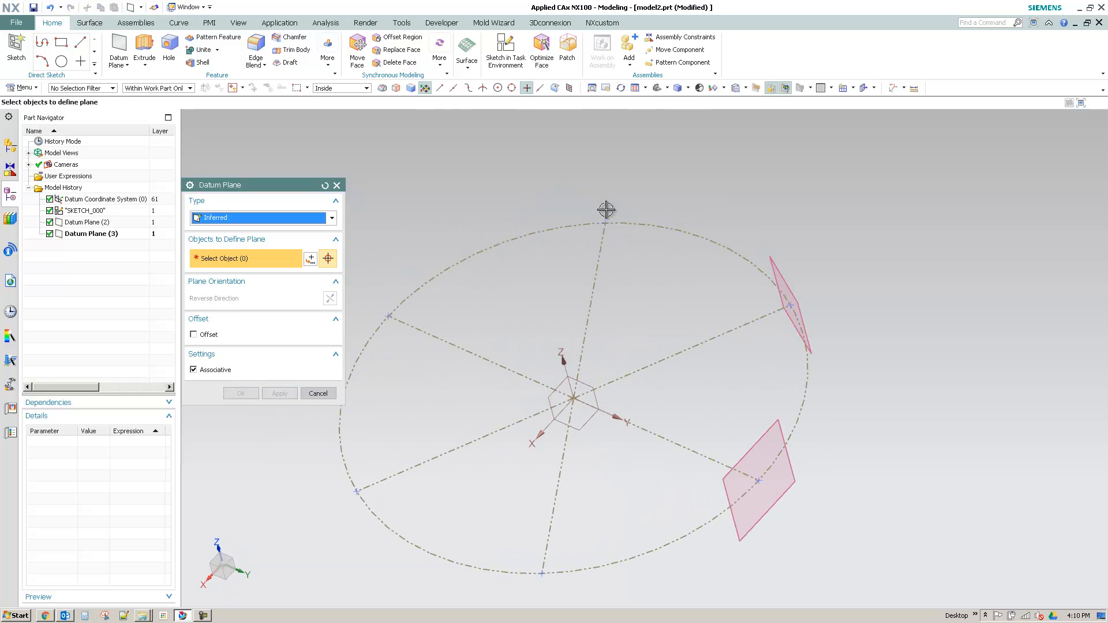
{"action": "left_click", "coordinate": [607, 226]}
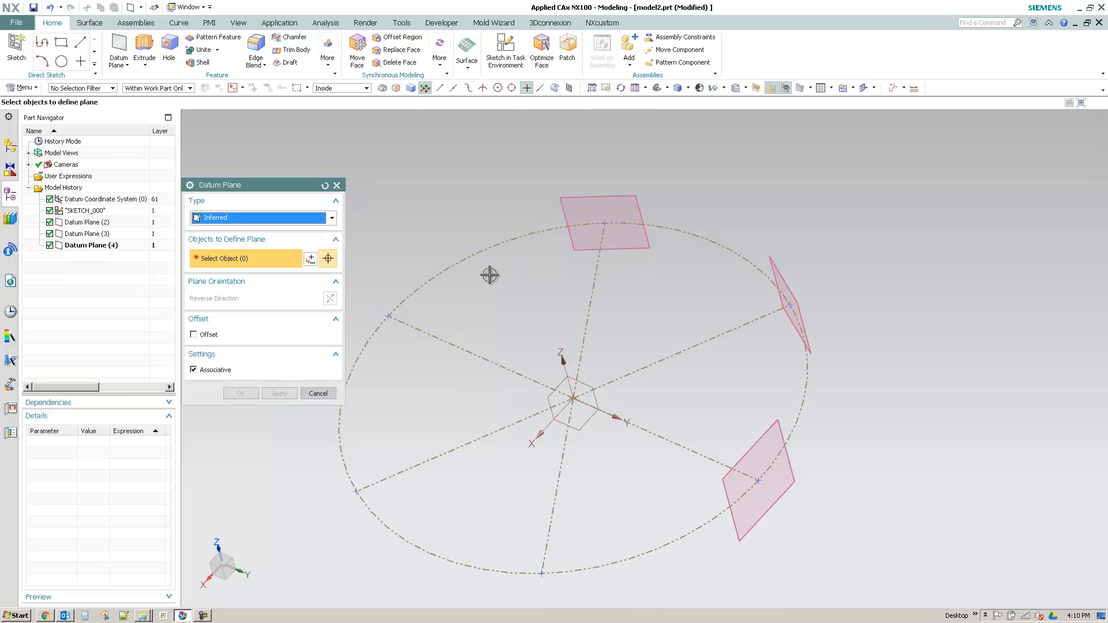
{"action": "left_click", "coordinate": [604, 226]}
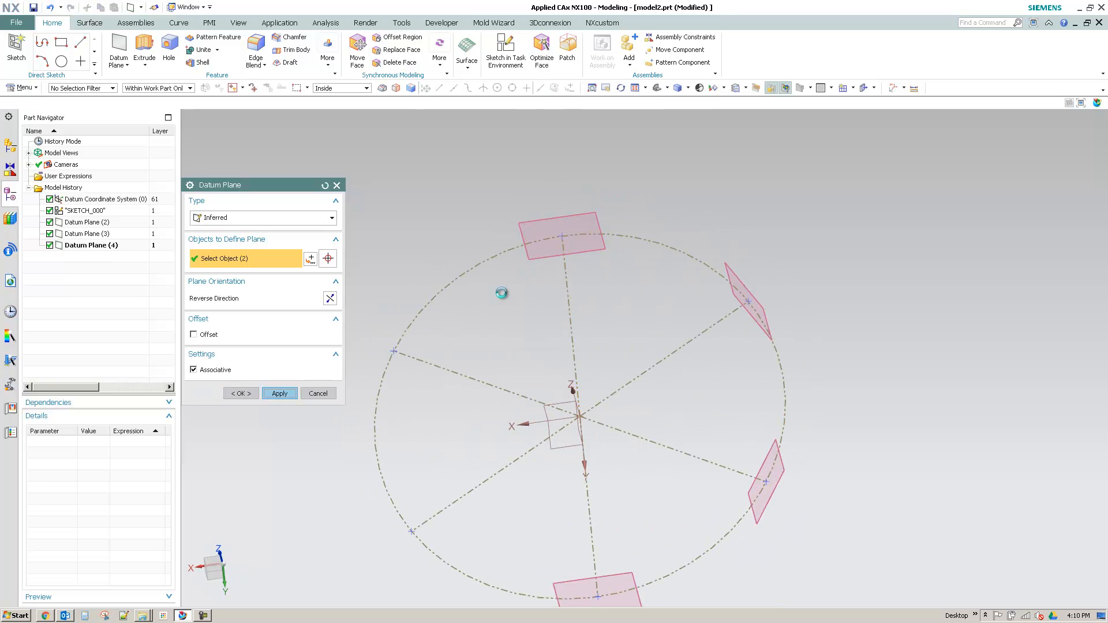
{"action": "left_click", "coordinate": [279, 393]}
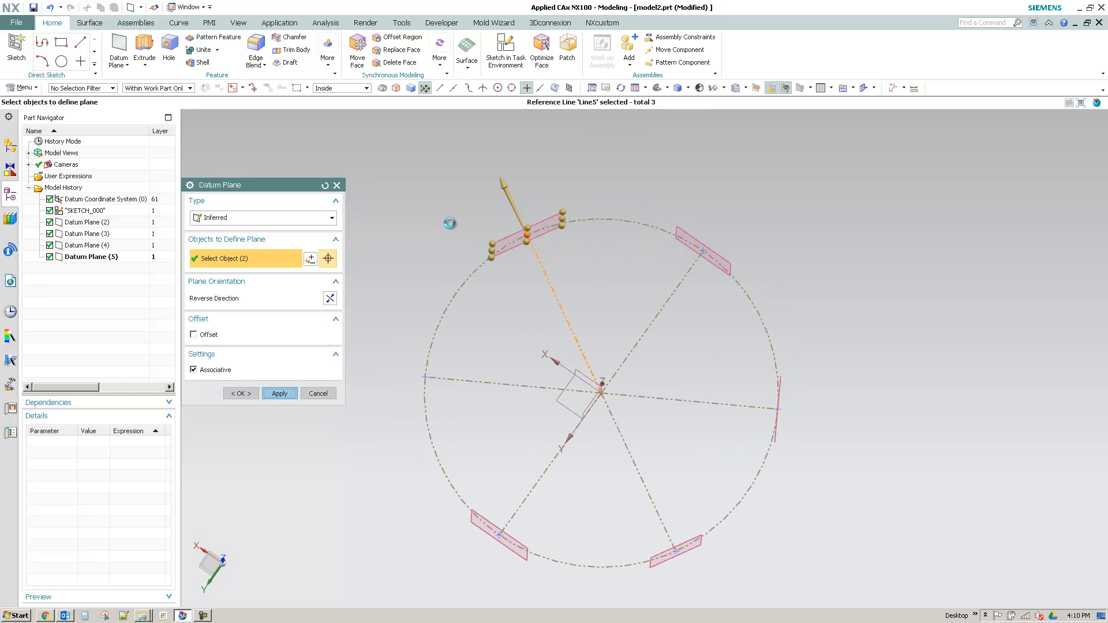
{"action": "left_click", "coordinate": [279, 393]}
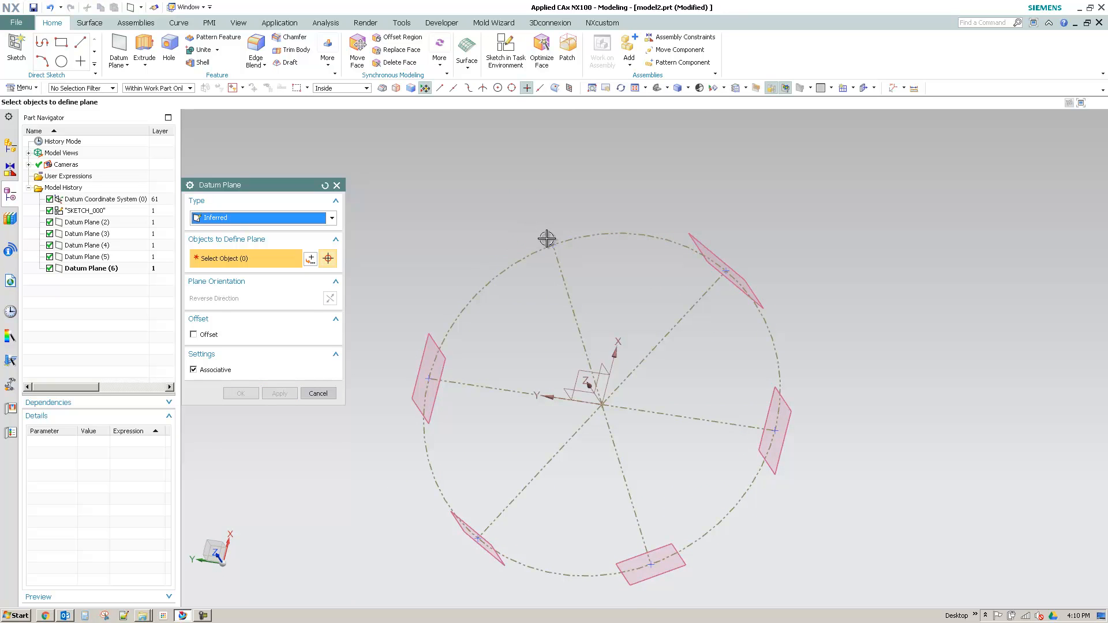
{"action": "left_click", "coordinate": [575, 225]}
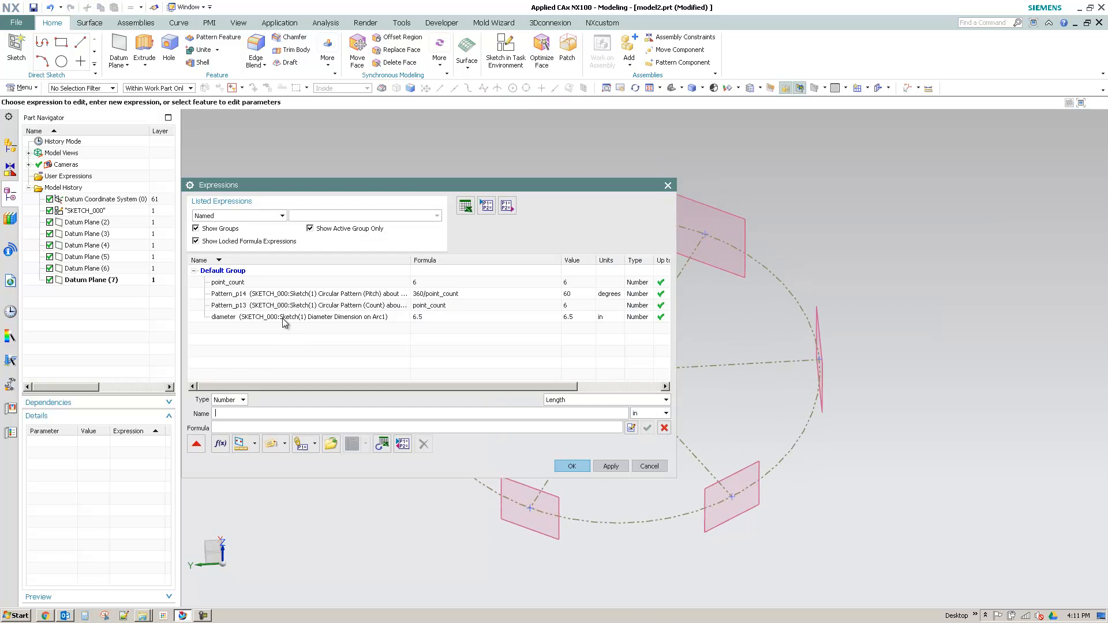
- Select the 6.5 in diameter row in the Listed Expressions table
{"action": "left_click", "coordinate": [283, 317]}
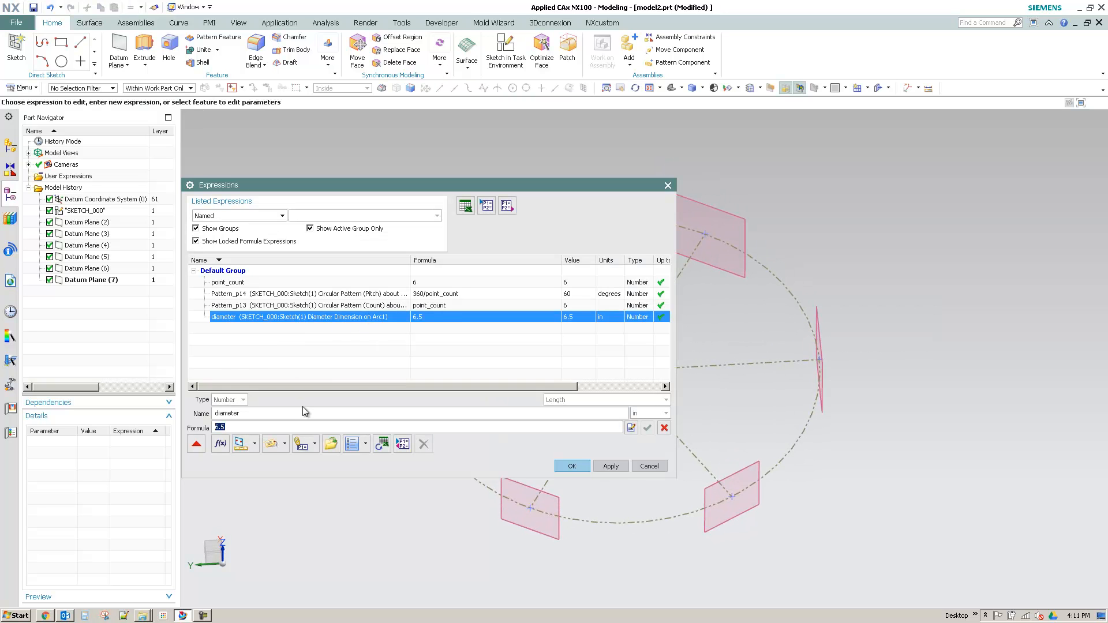